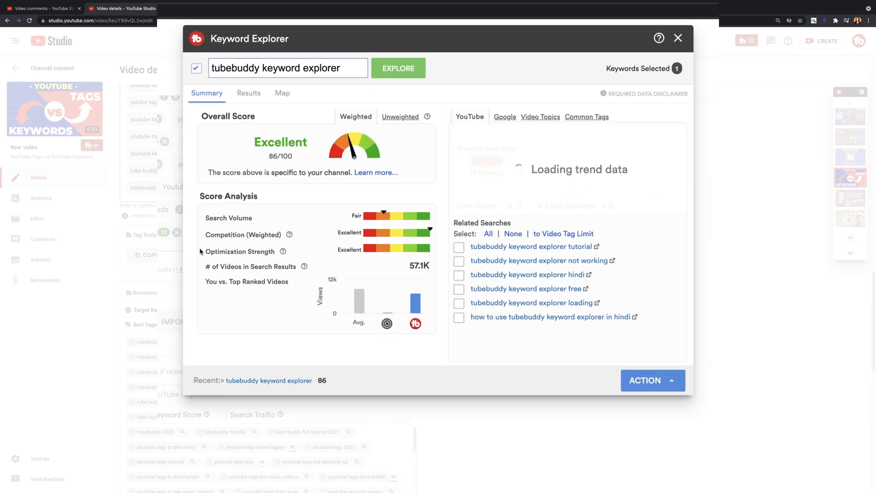
Compare the keyword's unweighted and channel-weighted scores, then view its top-ranking search results
{"action": "left_click", "coordinate": [400, 116]}
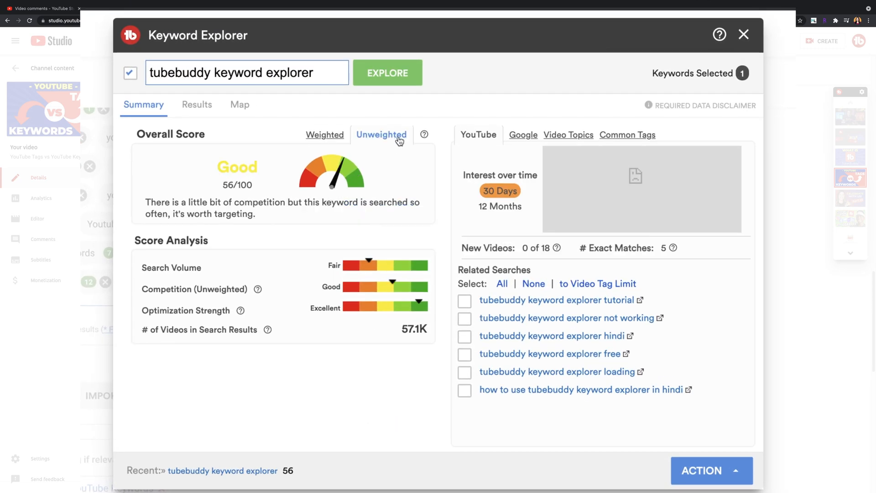
{"action": "left_click", "coordinate": [323, 135]}
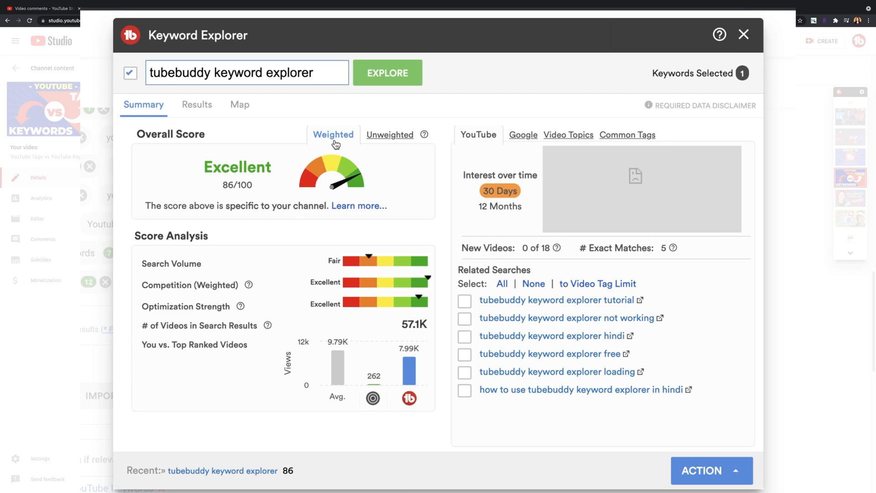
{"action": "left_click", "coordinate": [197, 104]}
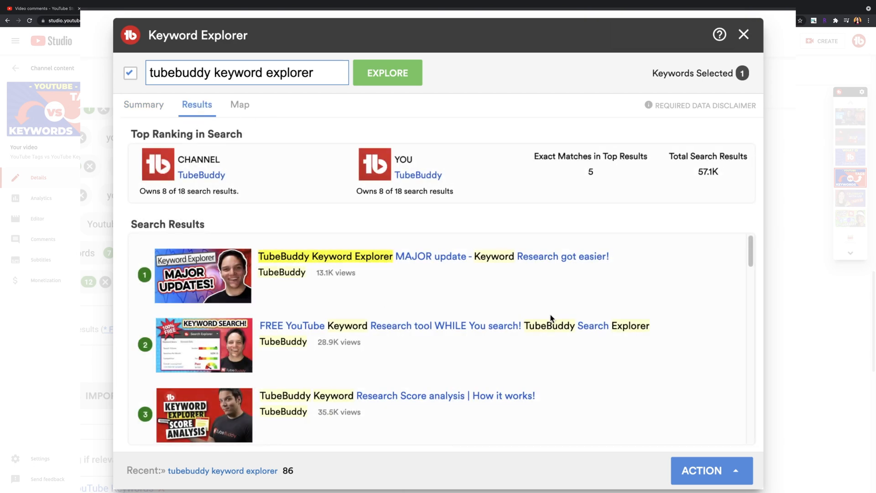
Review the keyword's Google interest data, related video topics and common tags from top videos
{"action": "left_click", "coordinate": [144, 104]}
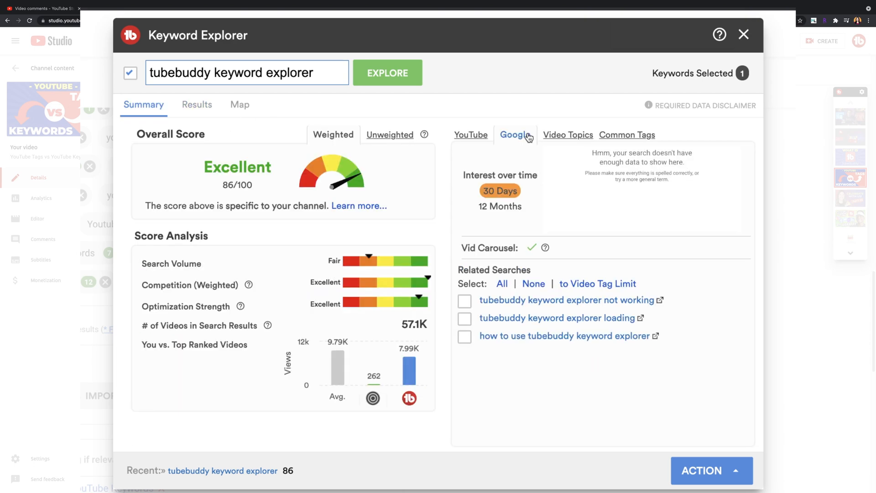
{"action": "left_click", "coordinate": [562, 136]}
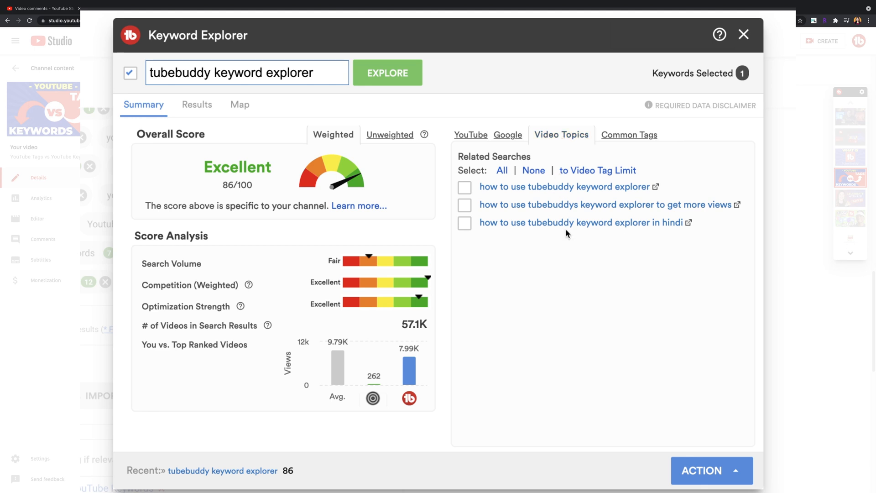
{"action": "left_click", "coordinate": [621, 135]}
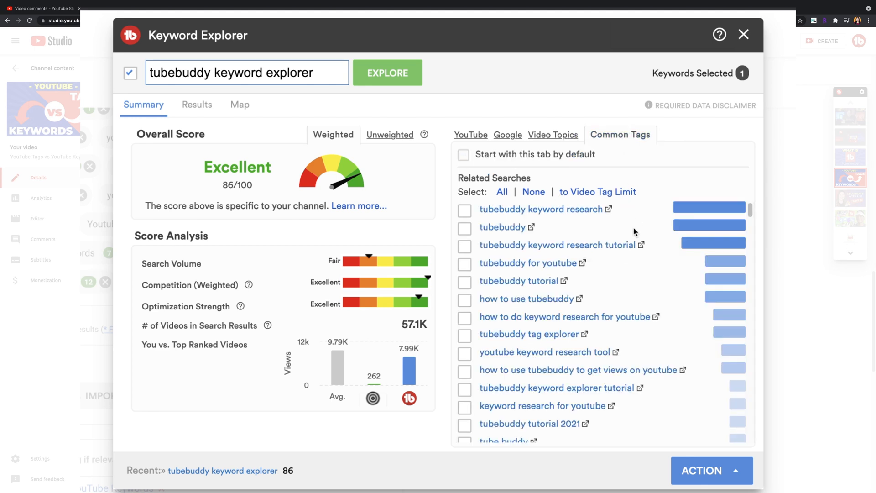
{"action": "scroll", "scroll_direction": "down", "scroll_amount": 3}
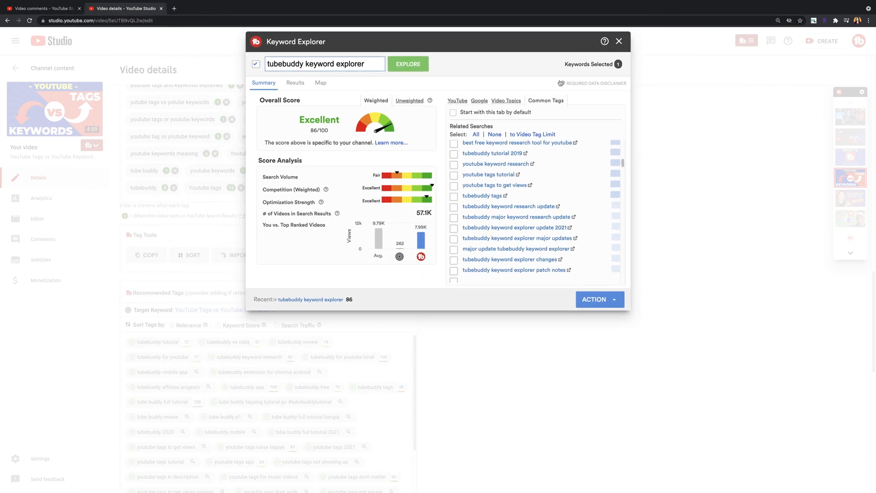
Add 'tubebuddy keyword research', 'keyword explorer tutorial' and 'keyword explorer hindi' as video tags
{"action": "left_click", "coordinate": [619, 41]}
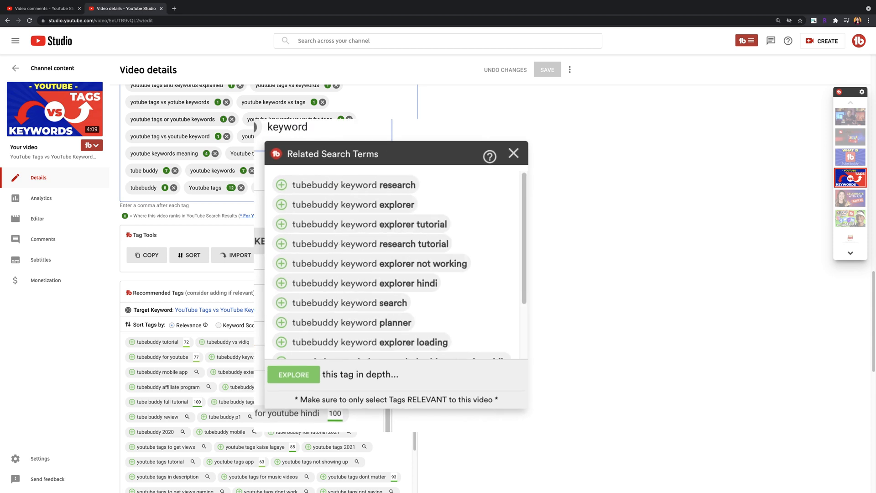
{"action": "left_click", "coordinate": [282, 184]}
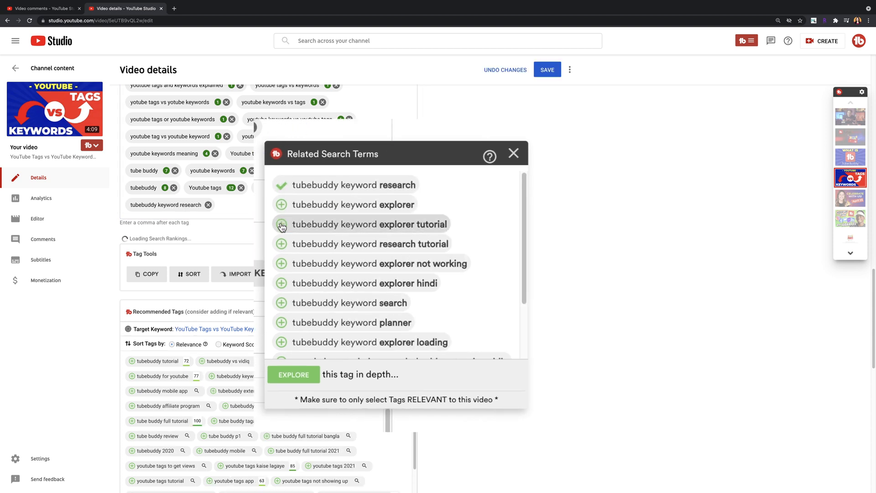
{"action": "left_click", "coordinate": [282, 224]}
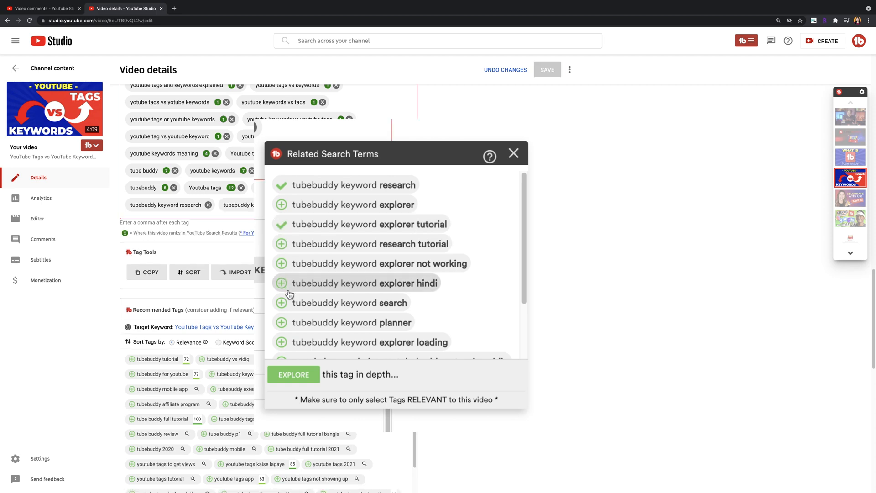
{"action": "left_click", "coordinate": [282, 302]}
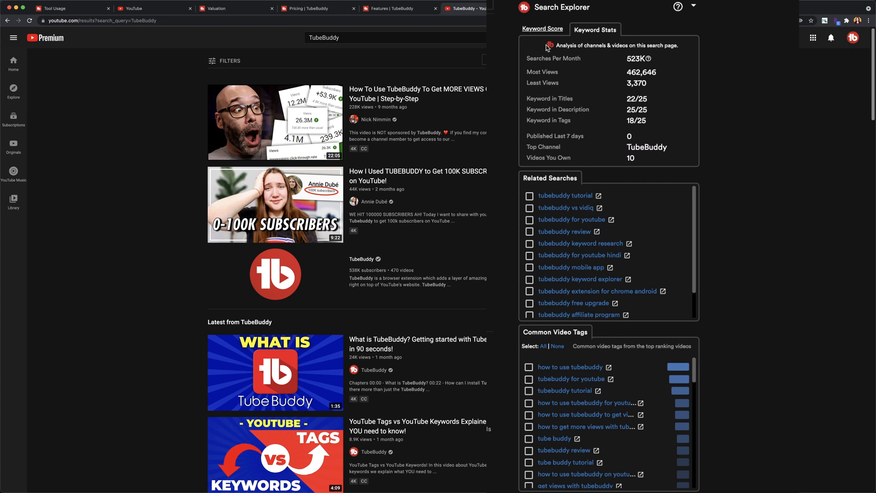
View the TubeBuddy keyword's overall score (Poor, 19/100), then return to its detailed keyword stats
{"action": "left_click", "coordinate": [542, 29]}
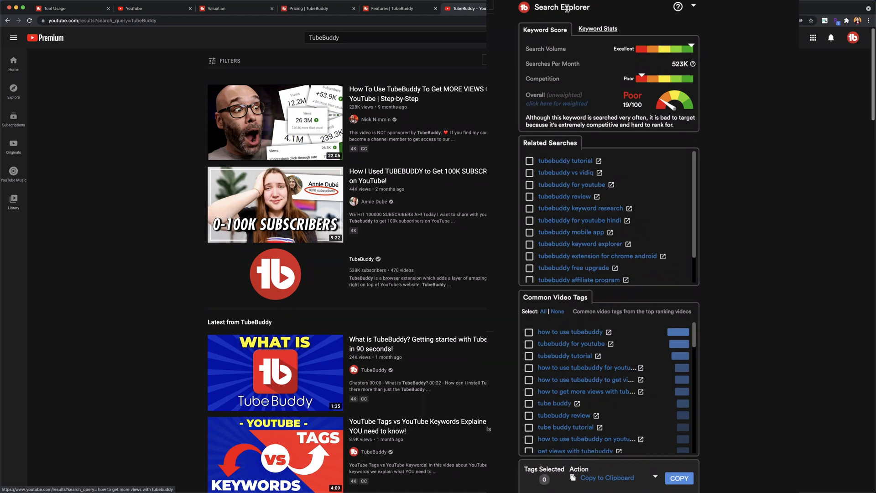
{"action": "left_click", "coordinate": [597, 29]}
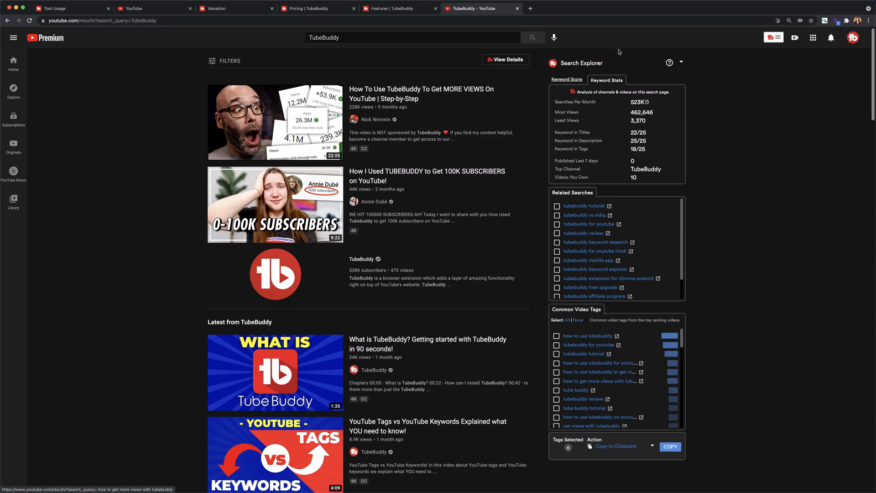
Show tags, likes and subscriber counts under each TubeBuddy search result and browse through them
{"action": "left_click", "coordinate": [505, 59]}
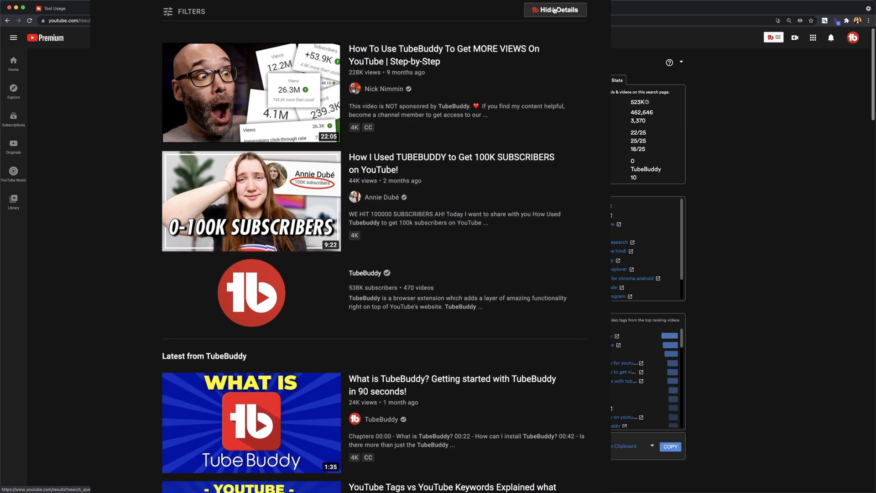
{"action": "left_click", "coordinate": [554, 9]}
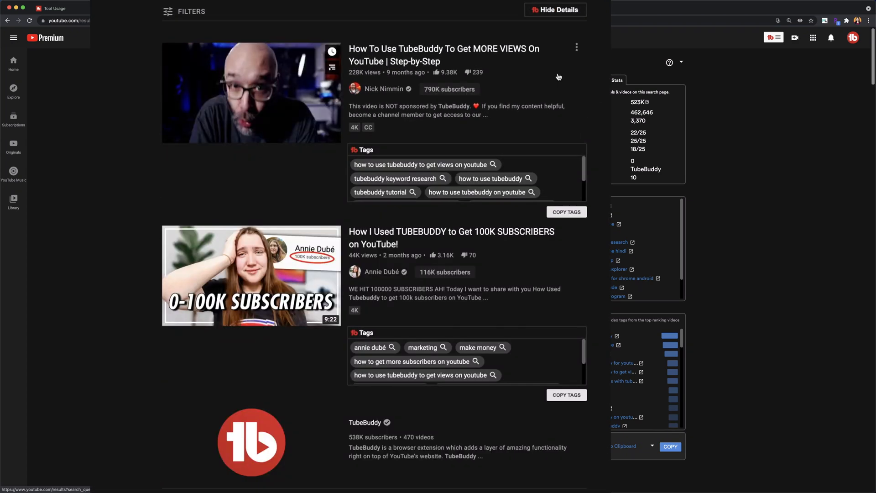
{"action": "scroll", "scroll_direction": "down", "scroll_amount": 3}
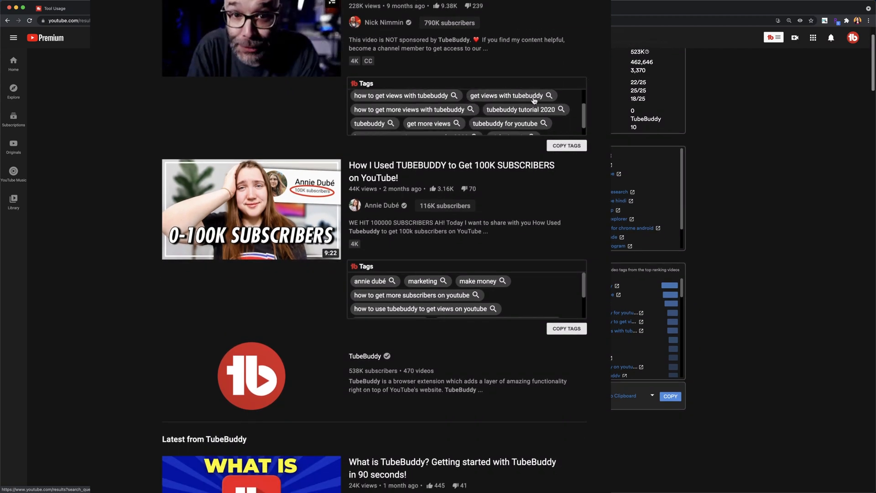
{"action": "scroll", "scroll_direction": "down", "scroll_amount": 3}
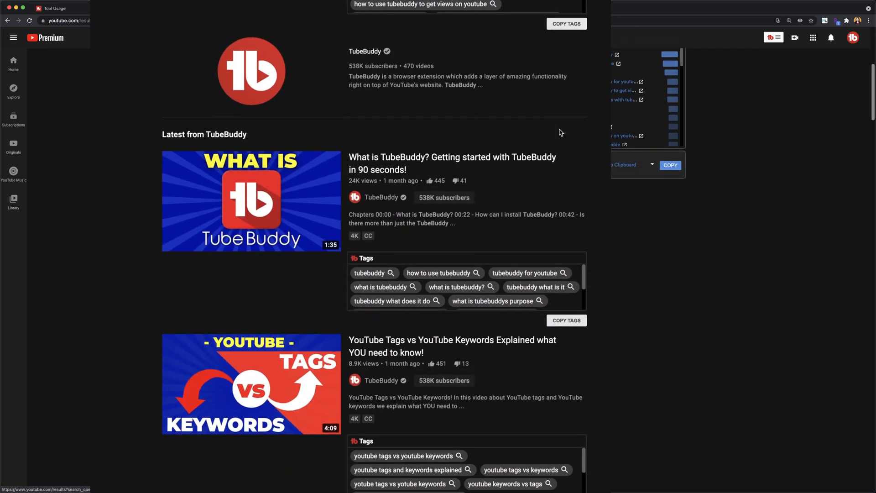
{"action": "scroll", "scroll_direction": "down", "scroll_amount": 3}
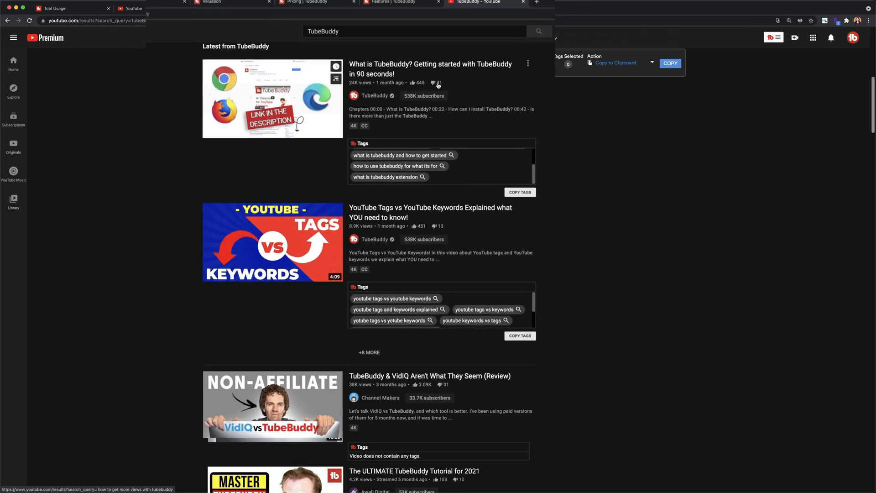
{"action": "left_click", "coordinate": [124, 8]}
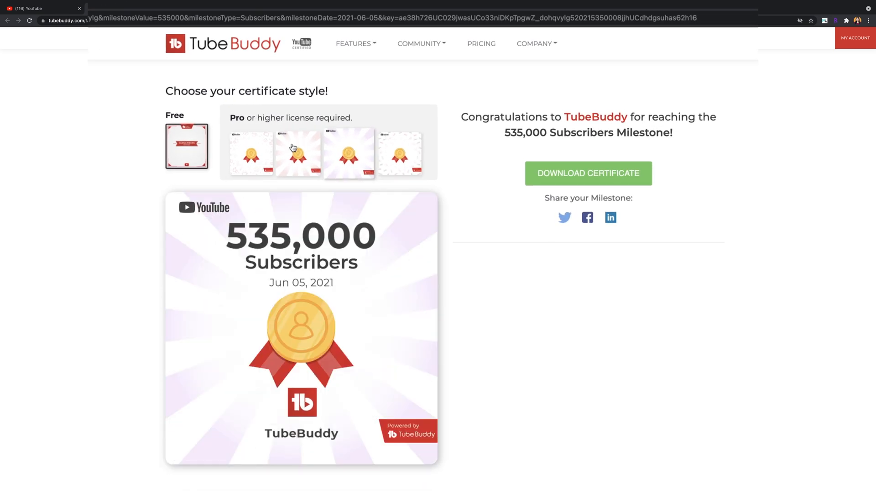
Try a Pro certificate style for the 535,000 subscribers milestone certificate
{"action": "left_click", "coordinate": [254, 152]}
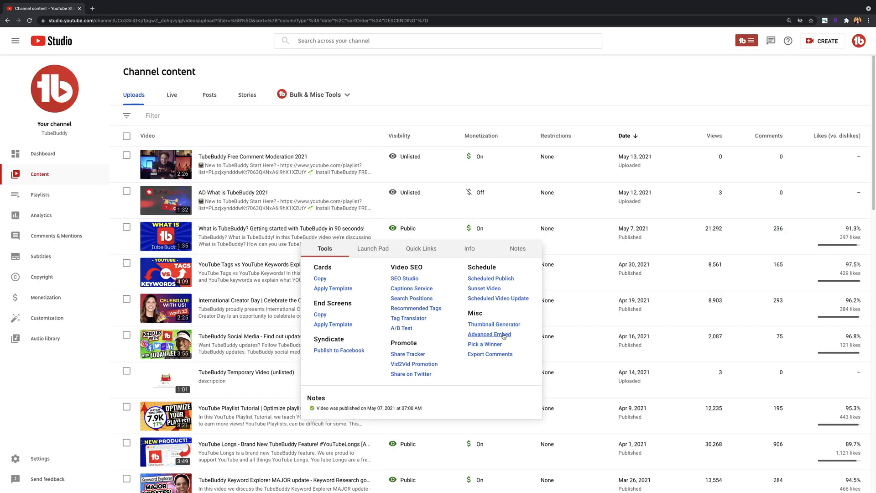
Generate Advanced Embed code for 'What is TubeBuddy?' with auto-hidden play bar and modest branding
{"action": "left_click", "coordinate": [488, 334]}
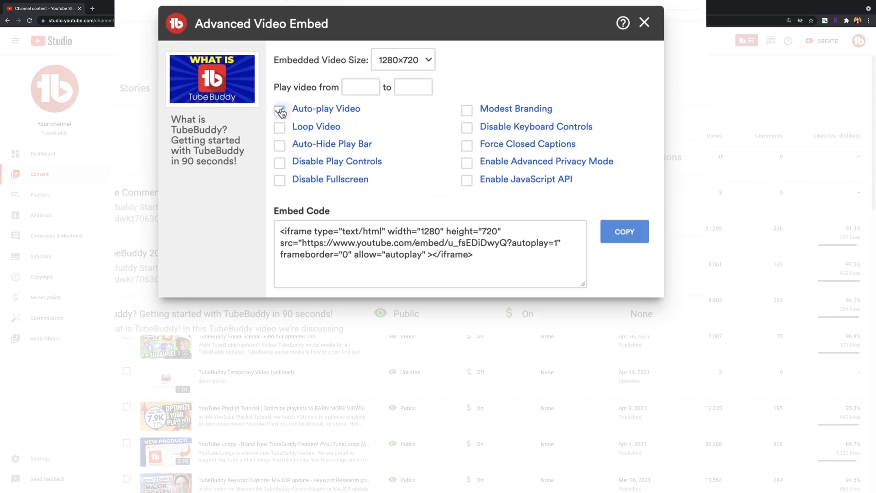
{"action": "left_click", "coordinate": [280, 145]}
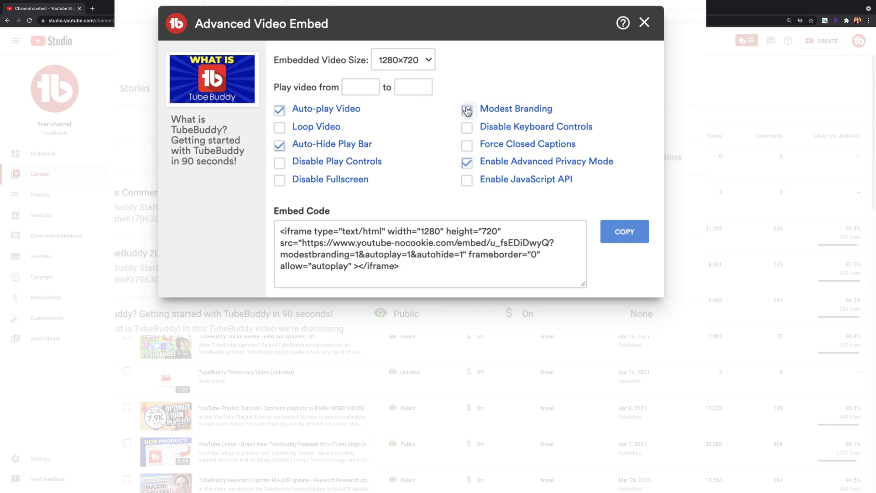
{"action": "left_click", "coordinate": [466, 109]}
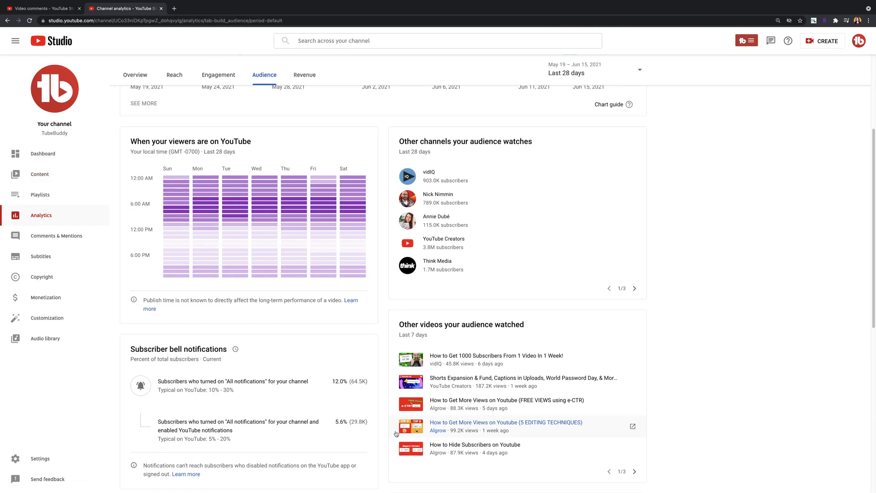
{"action": "mouse_move", "coordinate": [151, 164]}
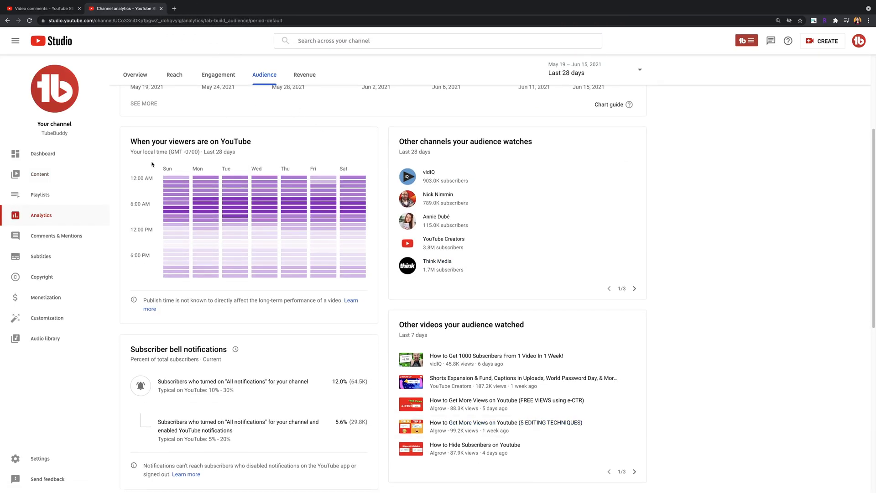
{"action": "mouse_move", "coordinate": [157, 324]}
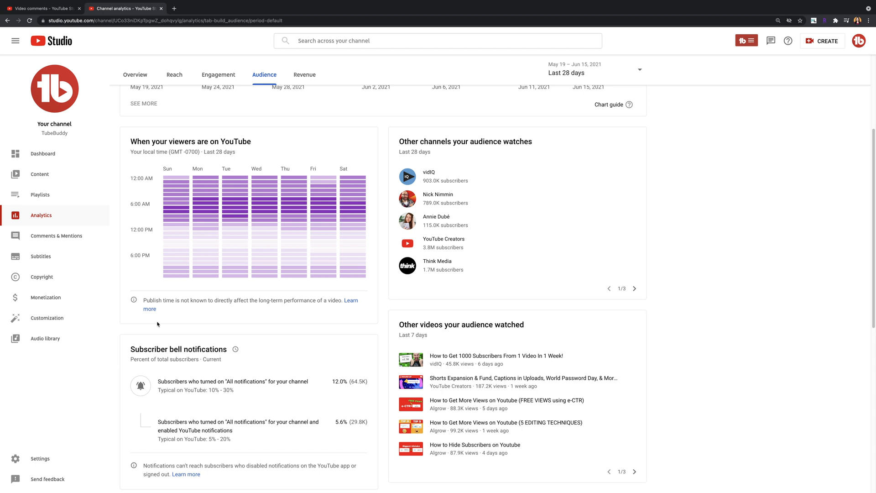
Reply to the viewer's comment using the 'Glad we can help' canned response
{"action": "left_click", "coordinate": [42, 8]}
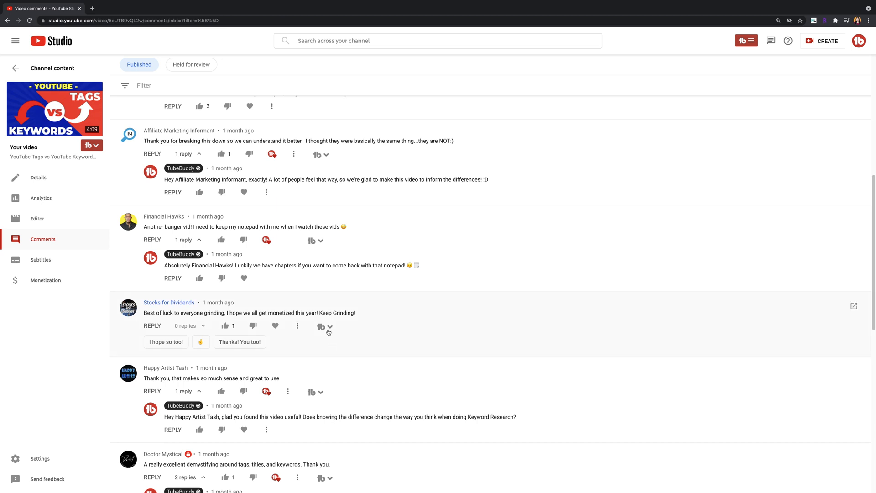
{"action": "left_click", "coordinate": [326, 326]}
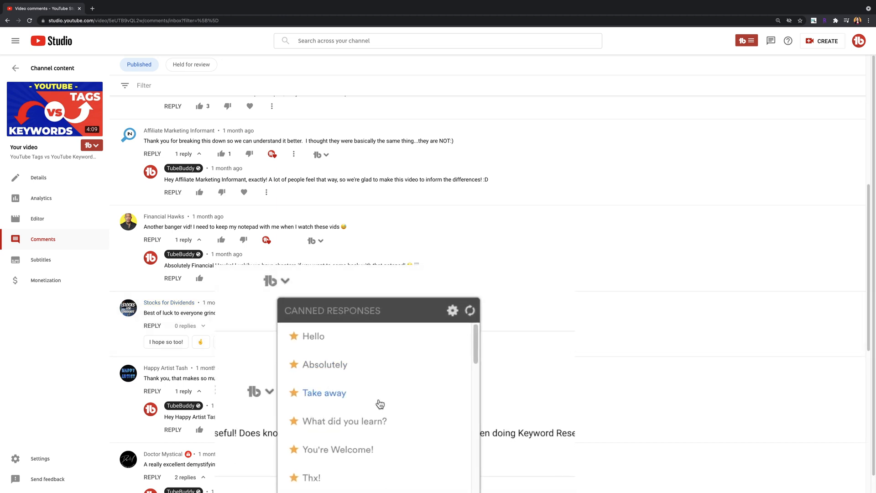
{"action": "scroll", "scroll_direction": "down", "scroll_amount": 3}
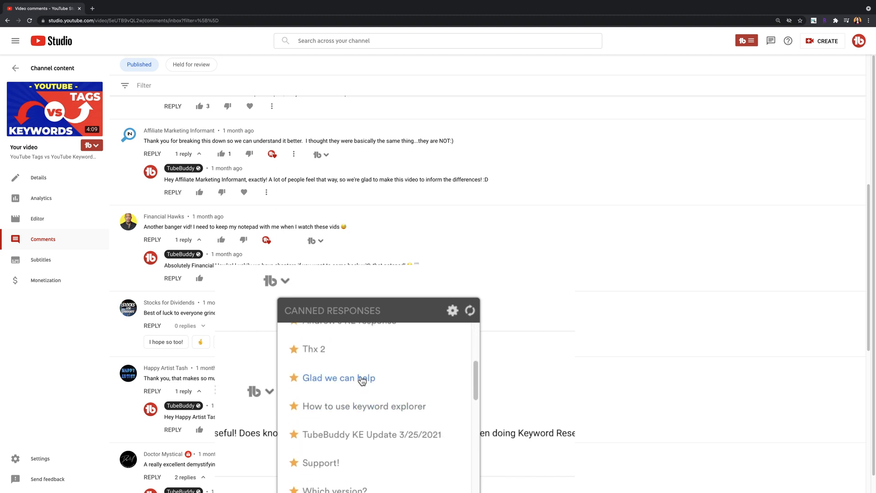
{"action": "left_click", "coordinate": [339, 378]}
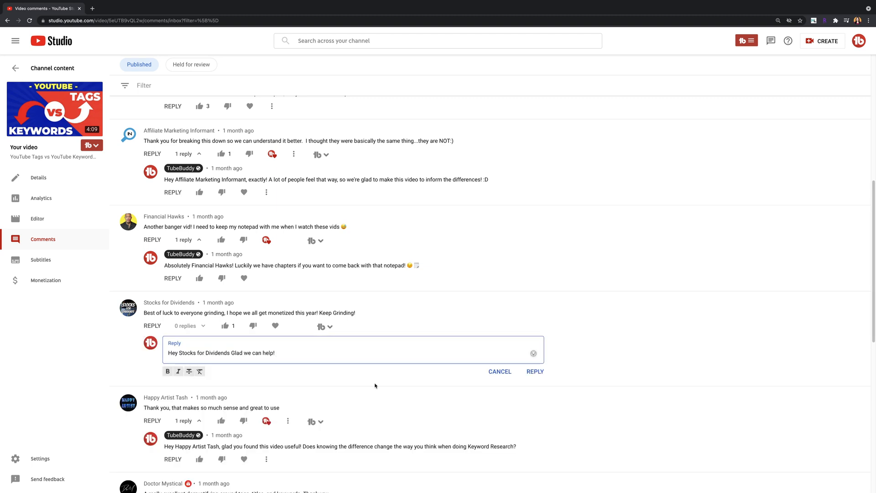
Browse the Video Topic Planner's current topics, then filter to completed ones
{"action": "left_click", "coordinate": [746, 40]}
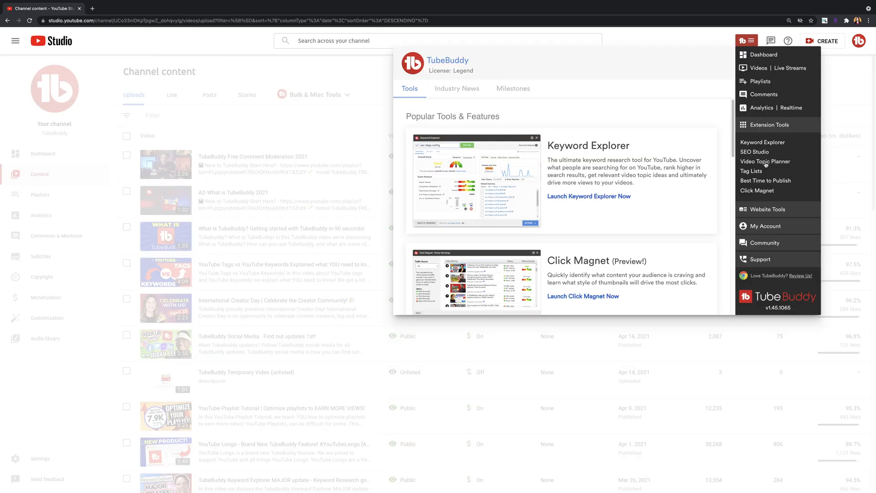
{"action": "left_click", "coordinate": [765, 160]}
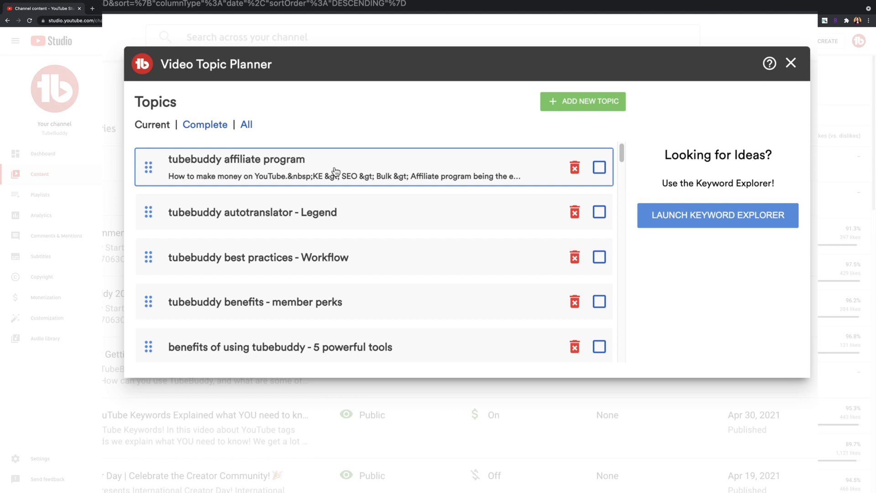
{"action": "scroll", "scroll_direction": "down", "scroll_amount": 3}
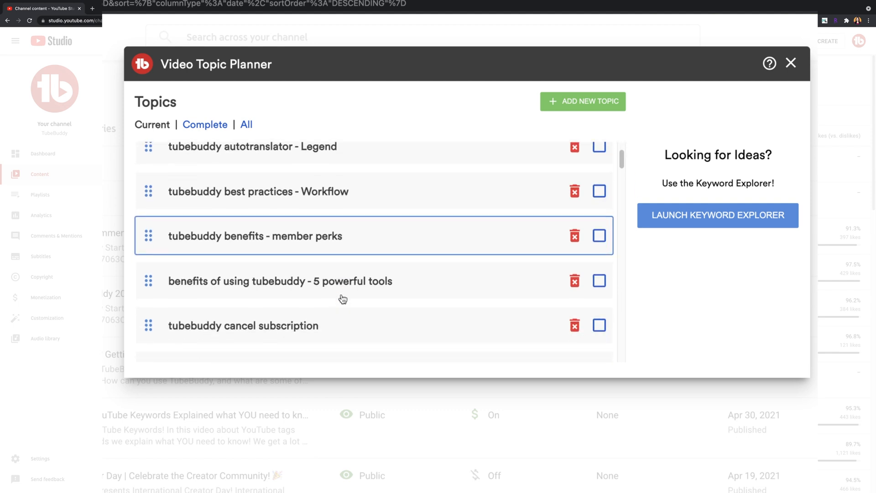
{"action": "scroll", "scroll_direction": "down", "scroll_amount": 3}
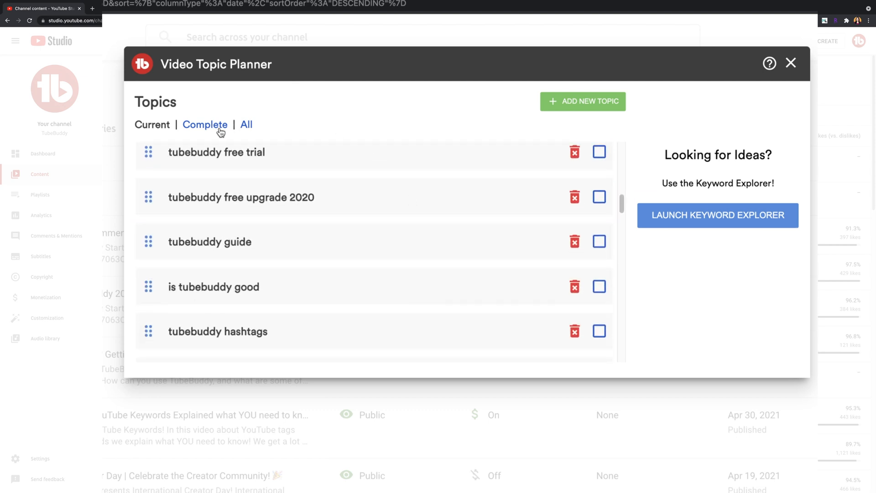
{"action": "left_click", "coordinate": [246, 125]}
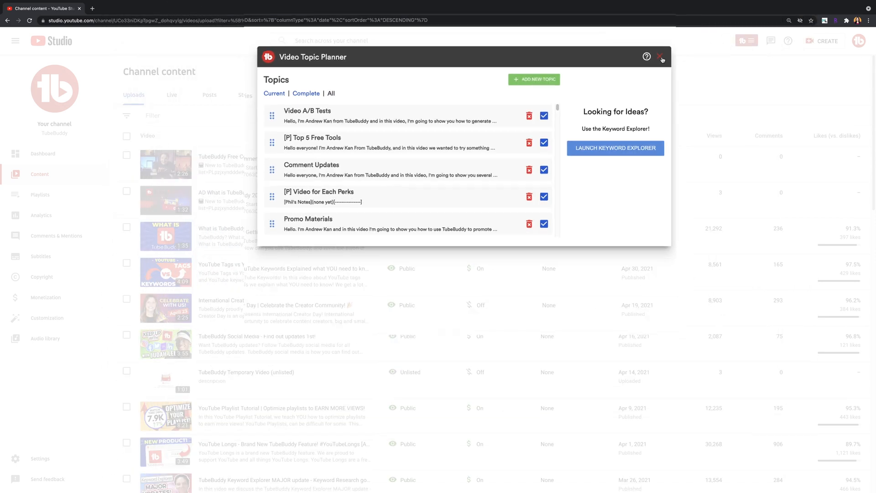
Search TubeBuddy's emoji picker for 'coffee' on the video details page
{"action": "left_click", "coordinate": [662, 57]}
{"action": "type", "text": "c"}
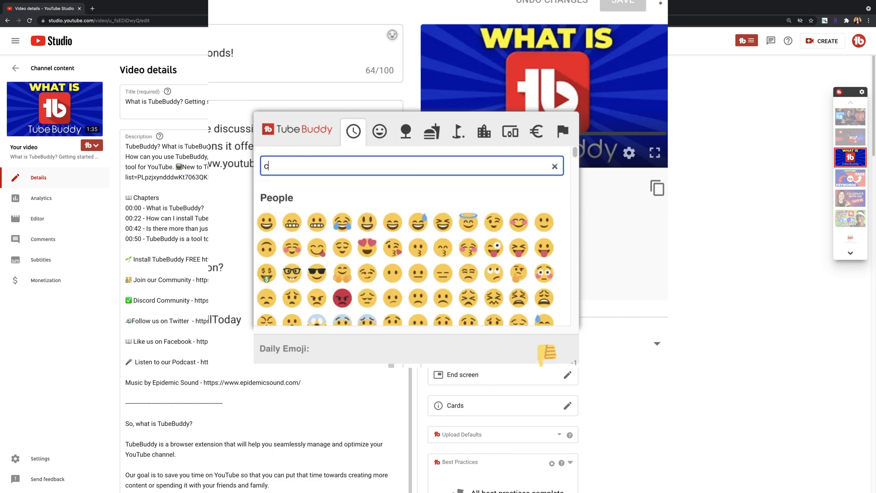
{"action": "type", "text": "offee"}
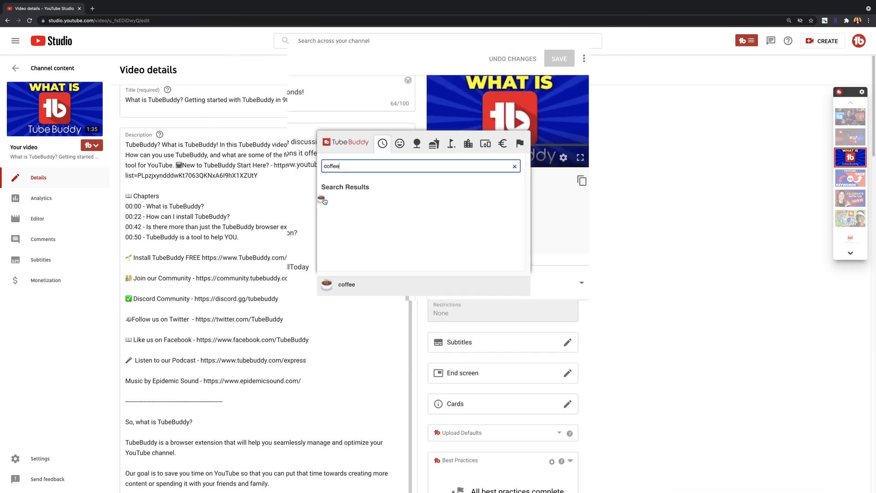
Reply 'thank you!' with 'thank' in bold, followed by '-strike-though-' strikethrough text
{"action": "left_click", "coordinate": [51, 236]}
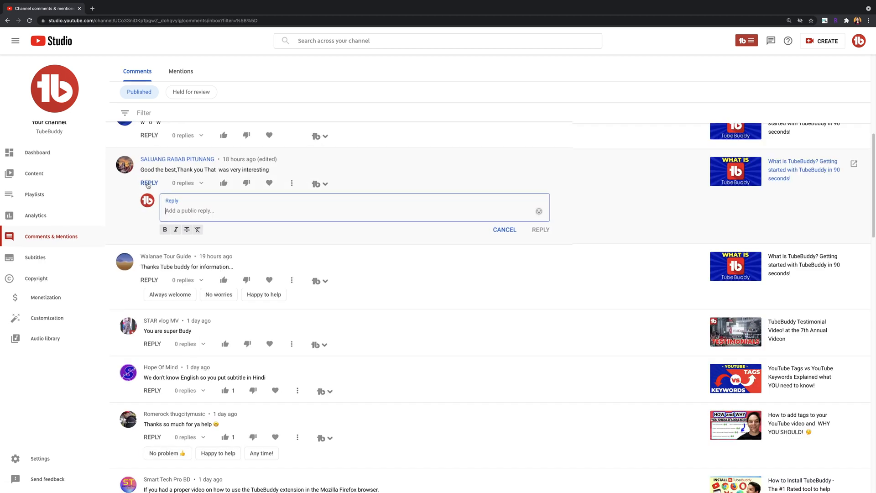
{"action": "type", "text": "thank you!"}
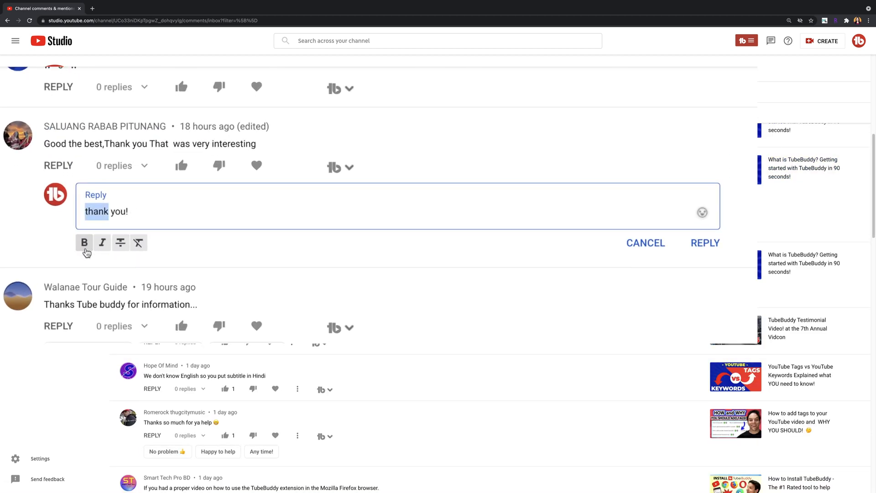
{"action": "left_click", "coordinate": [84, 242]}
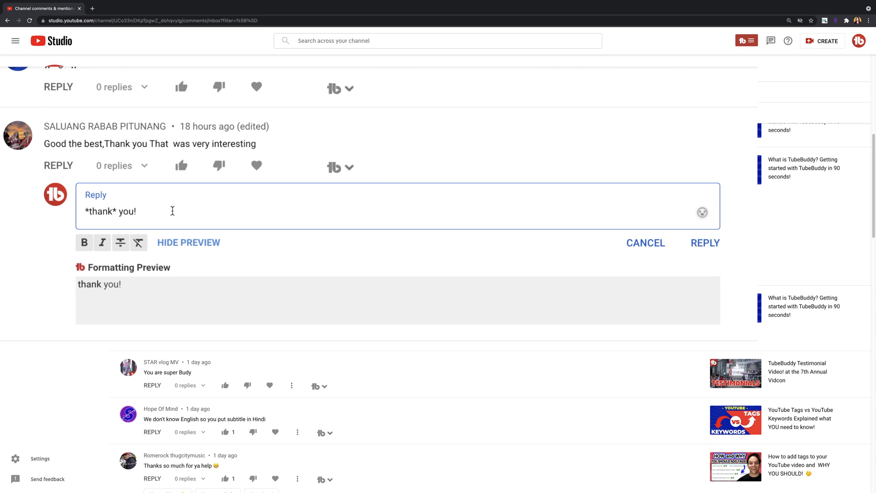
{"action": "type", "text": "-strike-though-"}
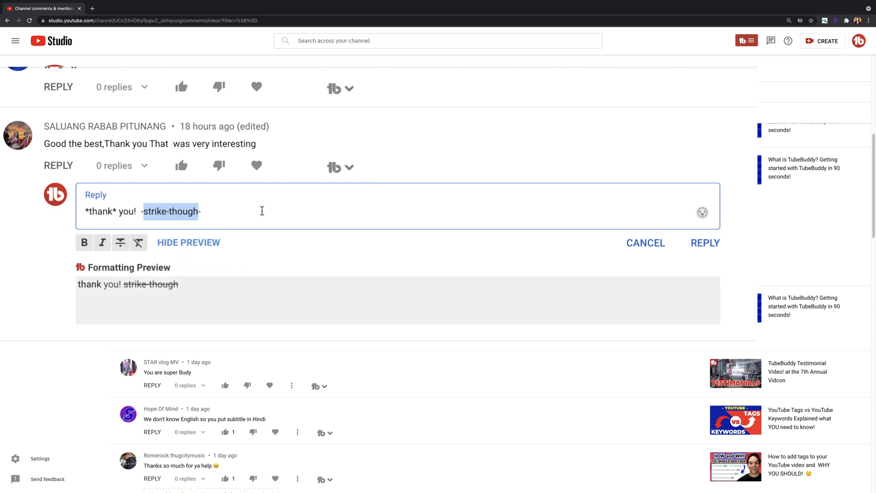
Add 'Testing Italics' in italics, preview the formatting, then return to the channel content list
{"action": "type", "text": "Testing Ita"}
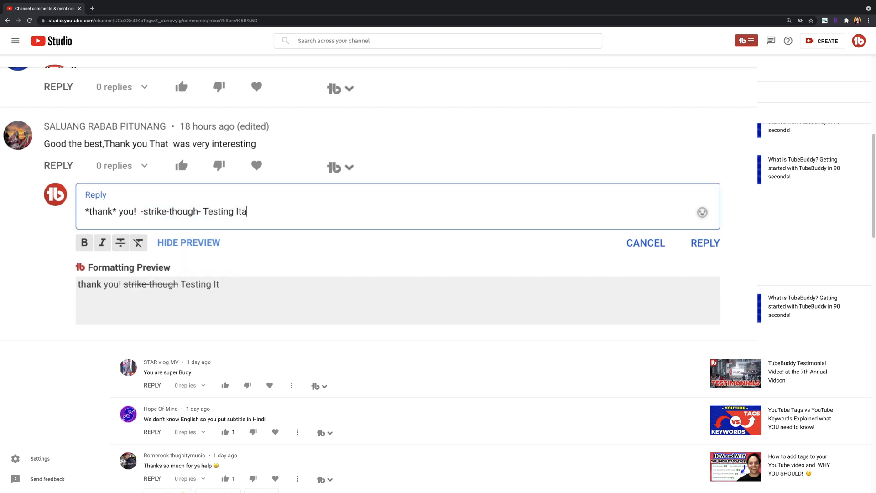
{"action": "left_click", "coordinate": [101, 242]}
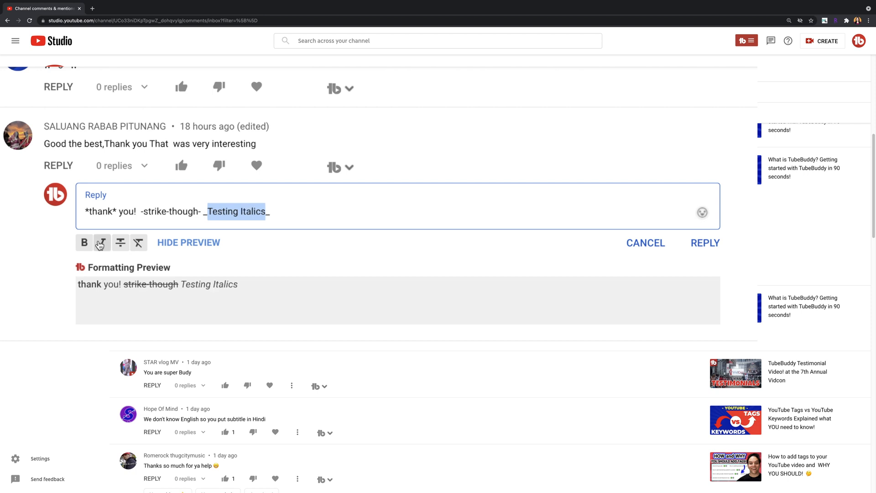
{"action": "left_click", "coordinate": [39, 173]}
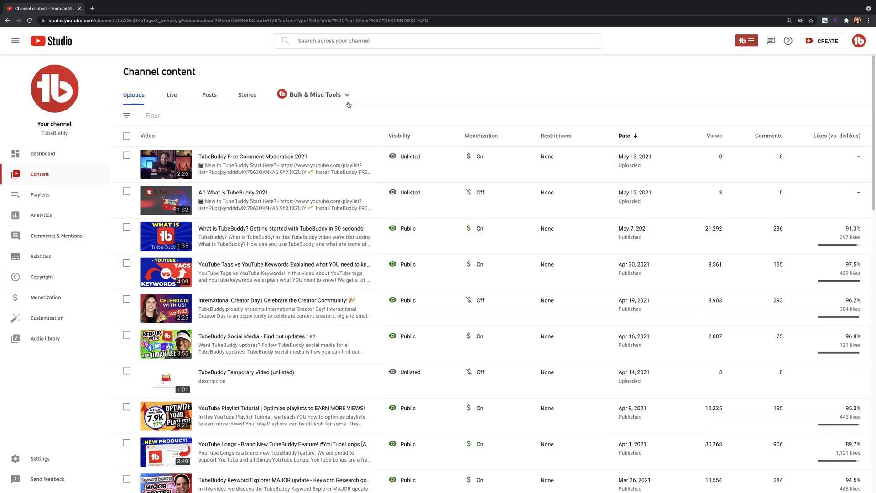
View the COPPA Center's Videos NOT Made for Kids list from Bulk & Misc Tools
{"action": "left_click", "coordinate": [314, 94]}
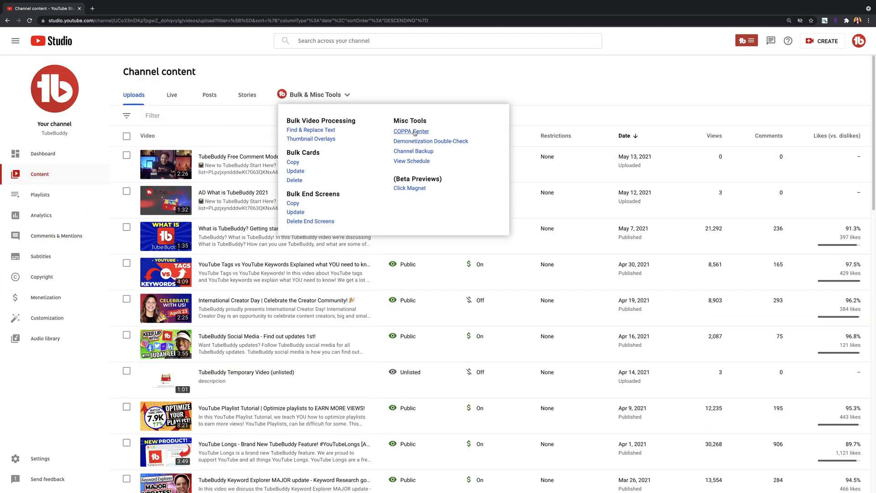
{"action": "left_click", "coordinate": [411, 131]}
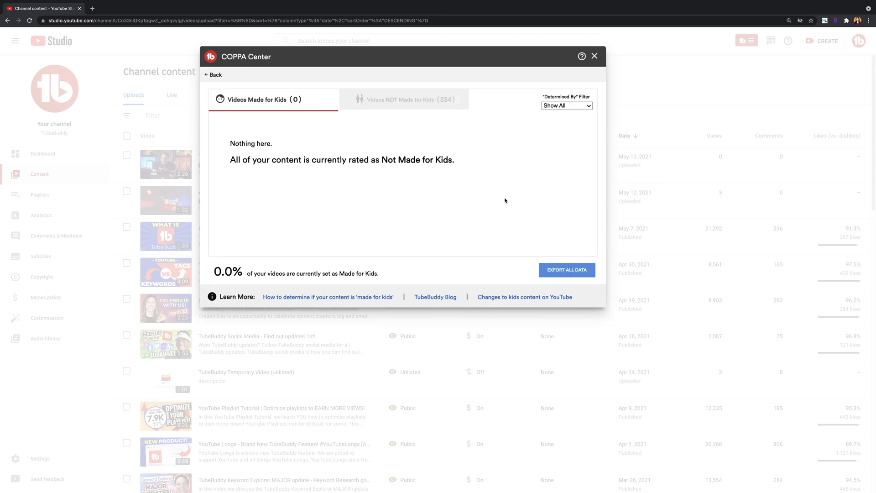
{"action": "mouse_move", "coordinate": [408, 99]}
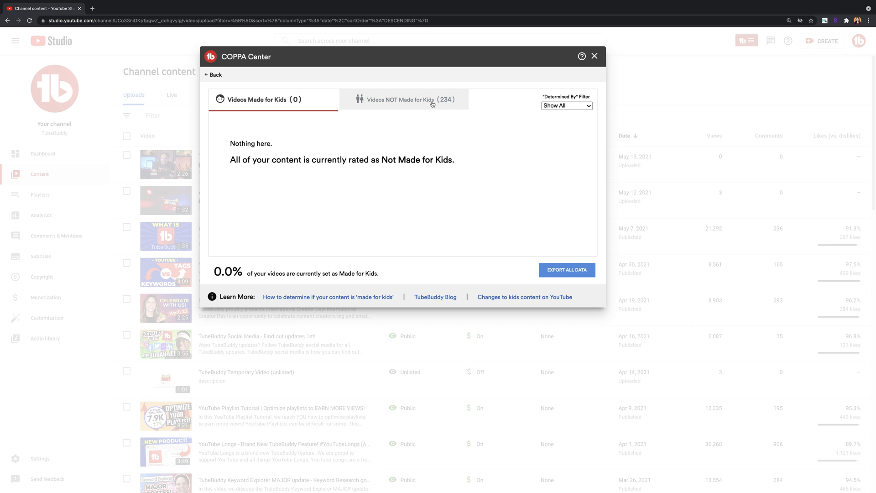
{"action": "left_click", "coordinate": [407, 100]}
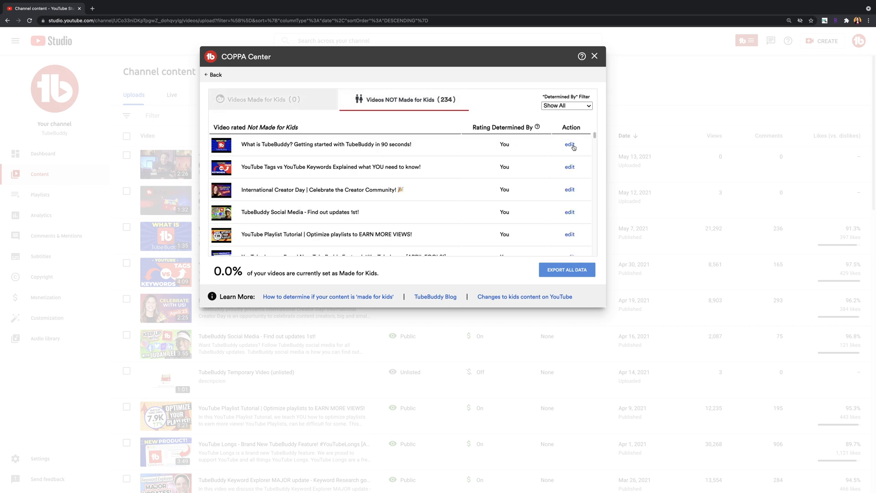
{"action": "mouse_move", "coordinate": [567, 270]}
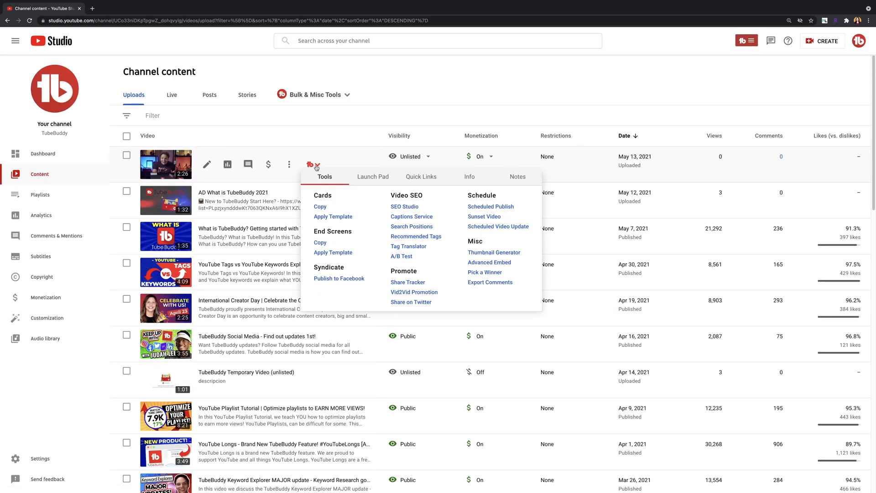
Build a thumbnail for the newest video on the red TubeBuddy image with a Hello World! text layer
{"action": "left_click", "coordinate": [493, 252]}
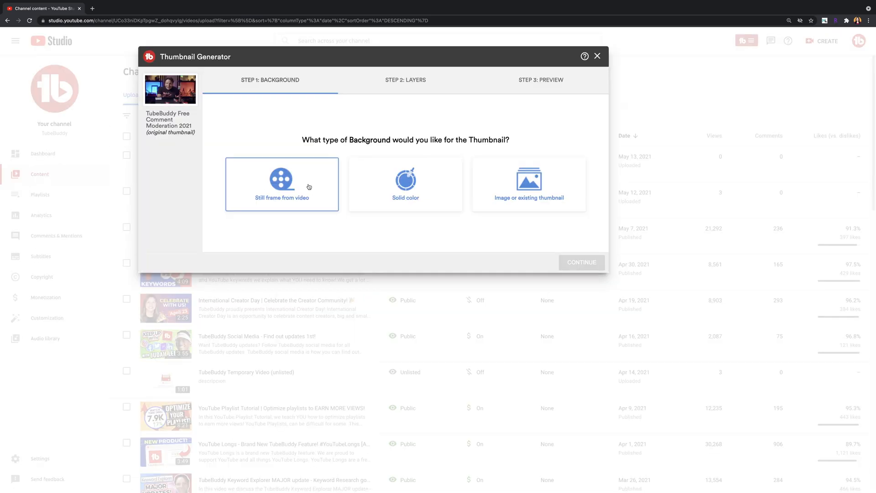
{"action": "left_click", "coordinate": [528, 184]}
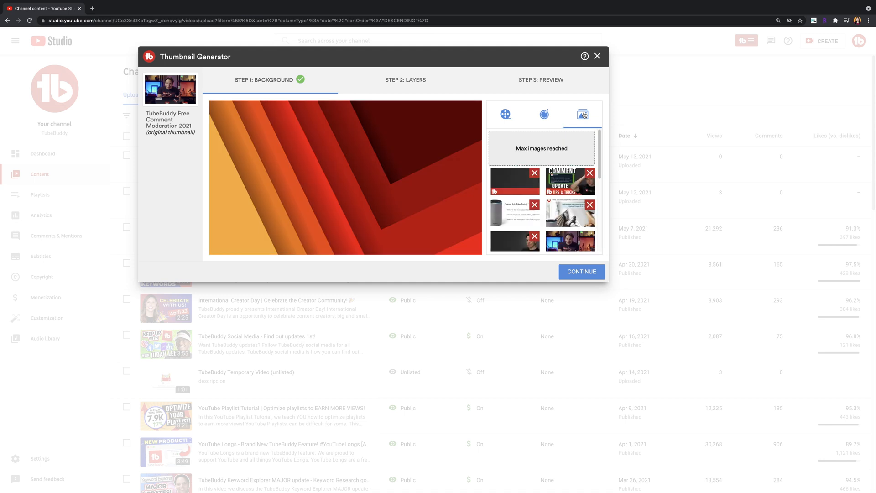
{"action": "left_click", "coordinate": [514, 180]}
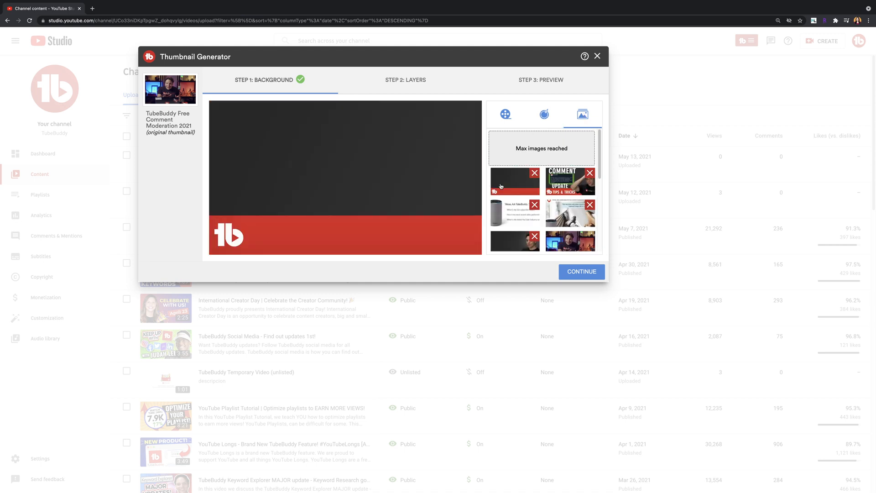
{"action": "left_click", "coordinate": [581, 272]}
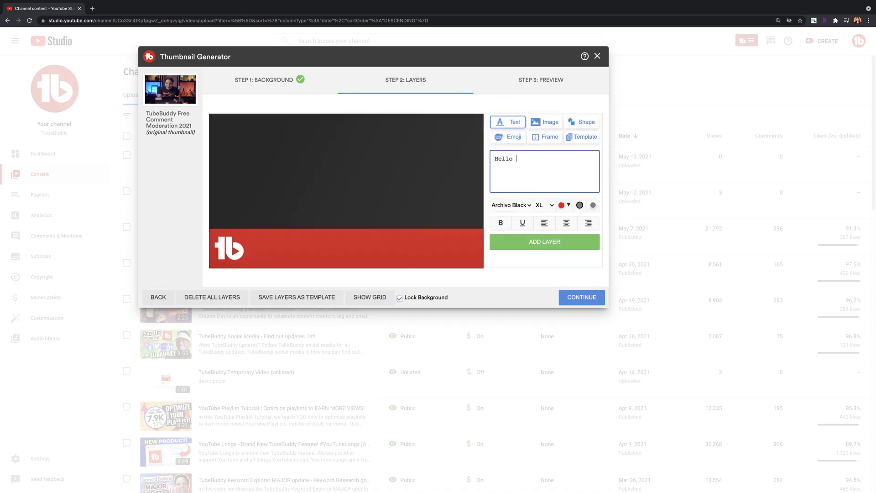
{"action": "left_click", "coordinate": [544, 241]}
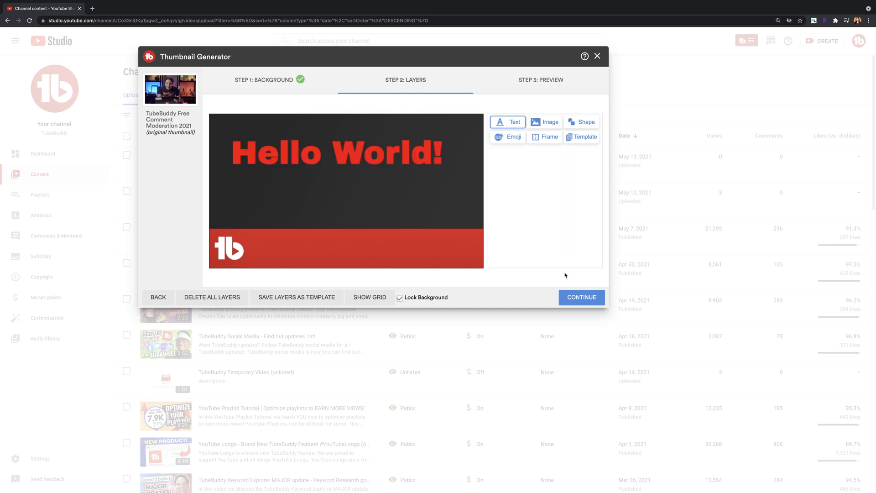
{"action": "left_click", "coordinate": [581, 296]}
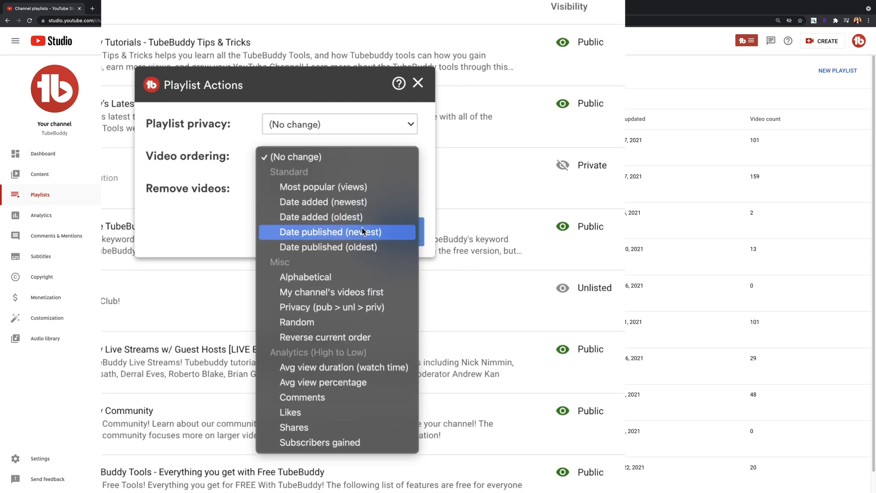
{"action": "mouse_move", "coordinate": [373, 367]}
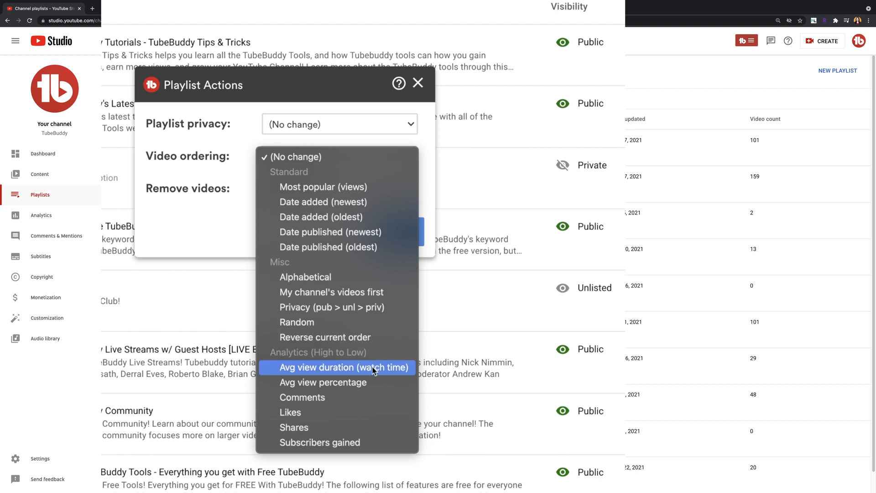
{"action": "mouse_move", "coordinate": [368, 442]}
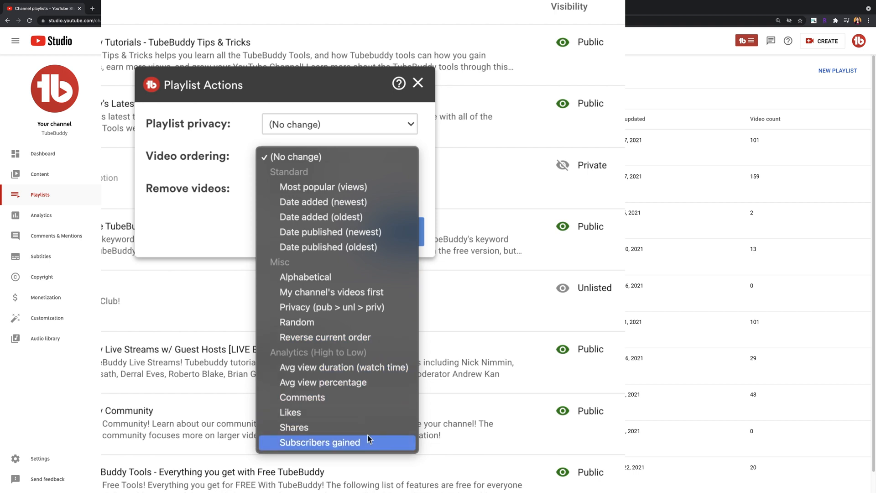
{"action": "mouse_move", "coordinate": [321, 232]}
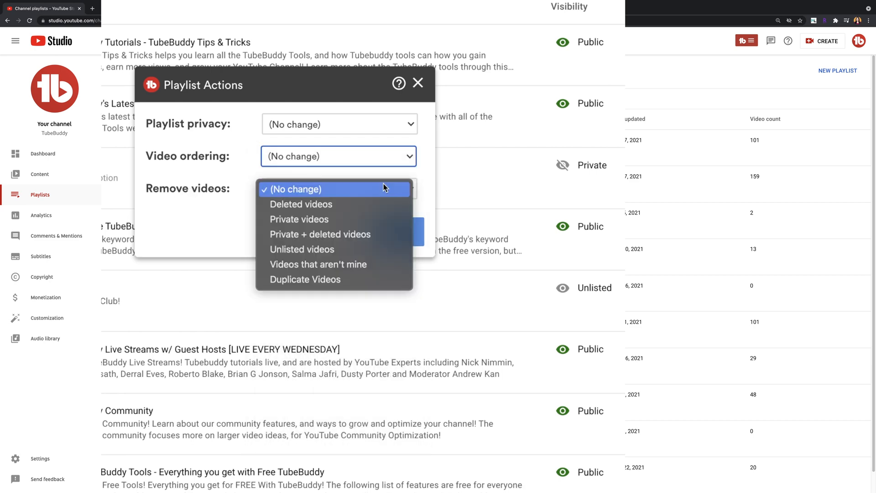
{"action": "mouse_move", "coordinate": [397, 280]}
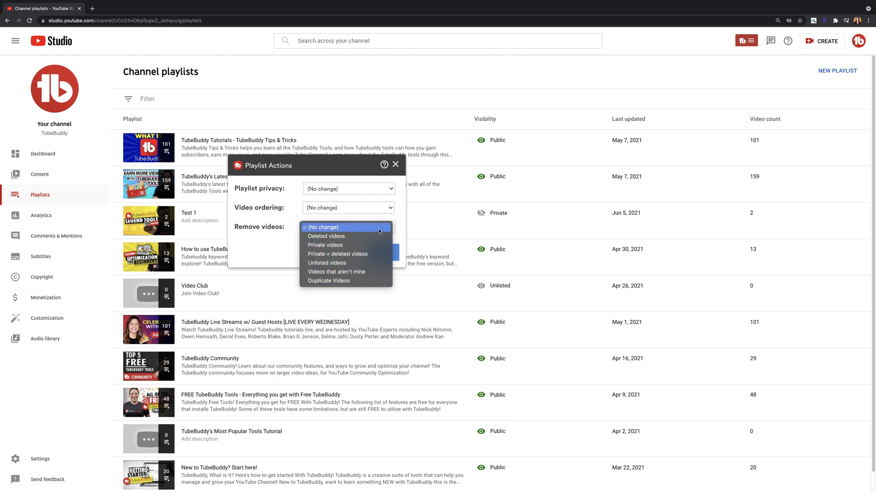
Close the Playlist Actions dialog without changing privacy, ordering or removal options
{"action": "left_click", "coordinate": [395, 164]}
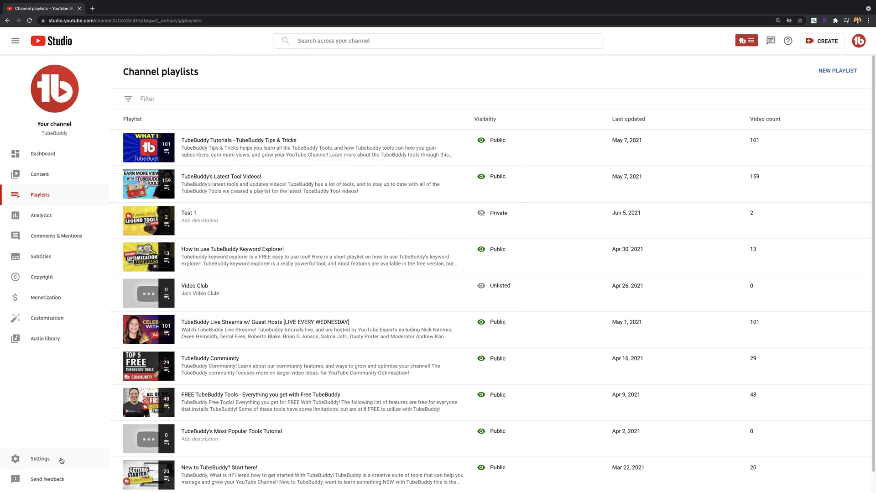
Load the Tubebuddy Tips & Tricks upload defaults in Settings and browse the profile list
{"action": "left_click", "coordinate": [39, 458]}
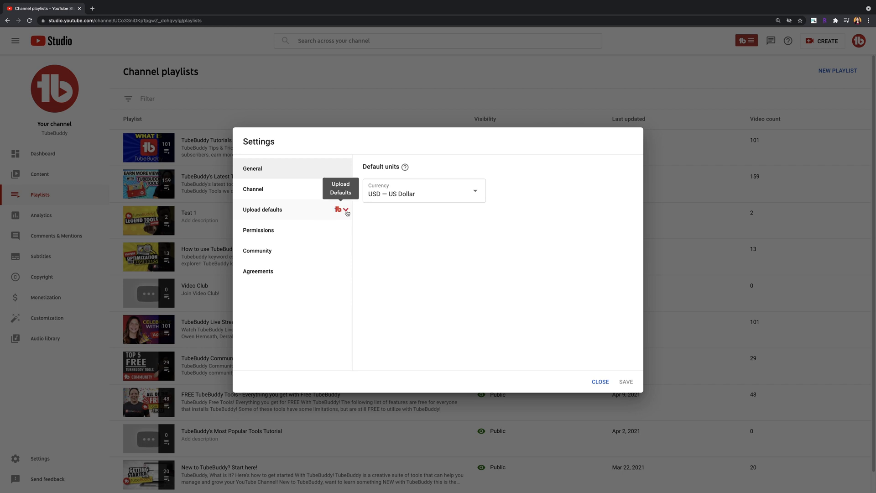
{"action": "left_click", "coordinate": [261, 210]}
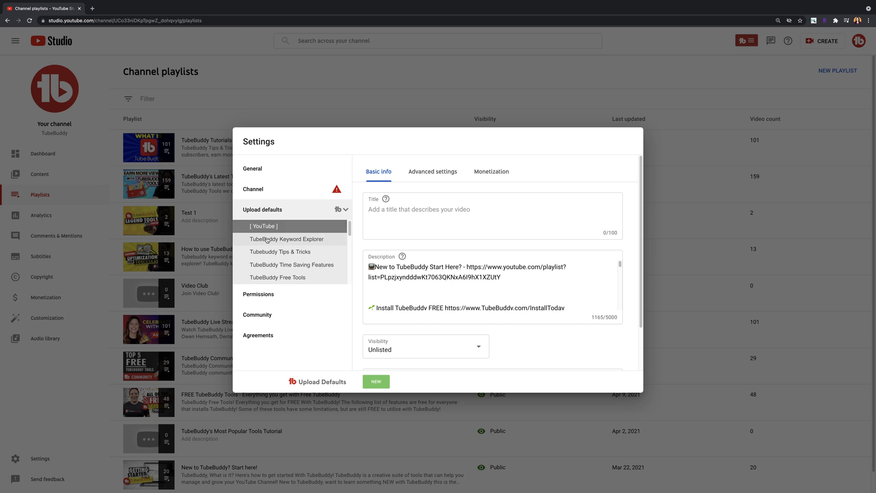
{"action": "left_click", "coordinate": [280, 252]}
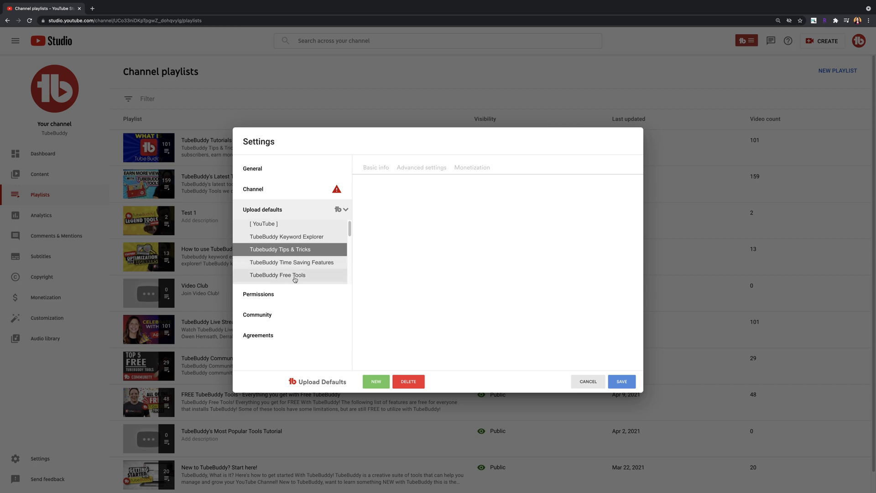
{"action": "scroll", "scroll_direction": "down", "scroll_amount": 3}
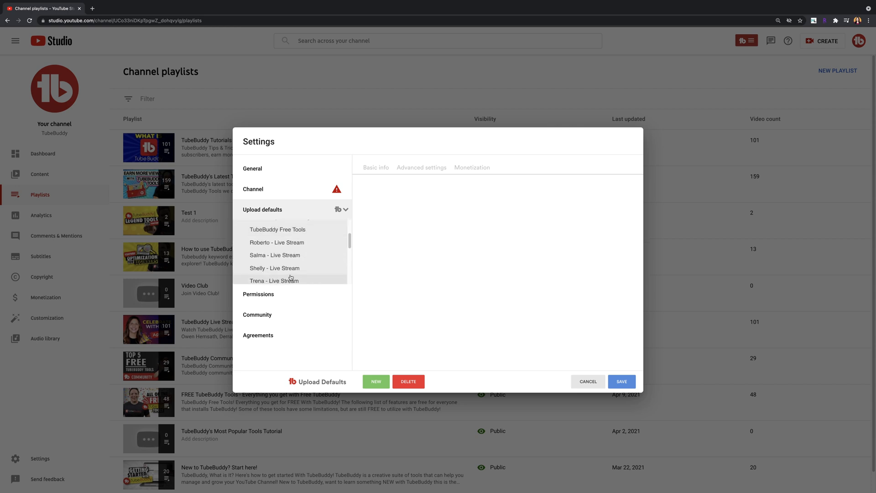
{"action": "mouse_move", "coordinate": [282, 271]}
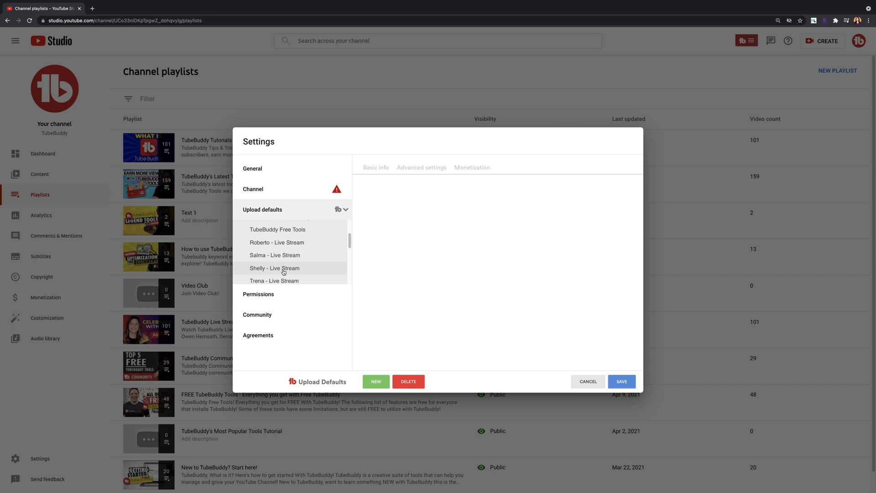
{"action": "mouse_move", "coordinate": [260, 269]}
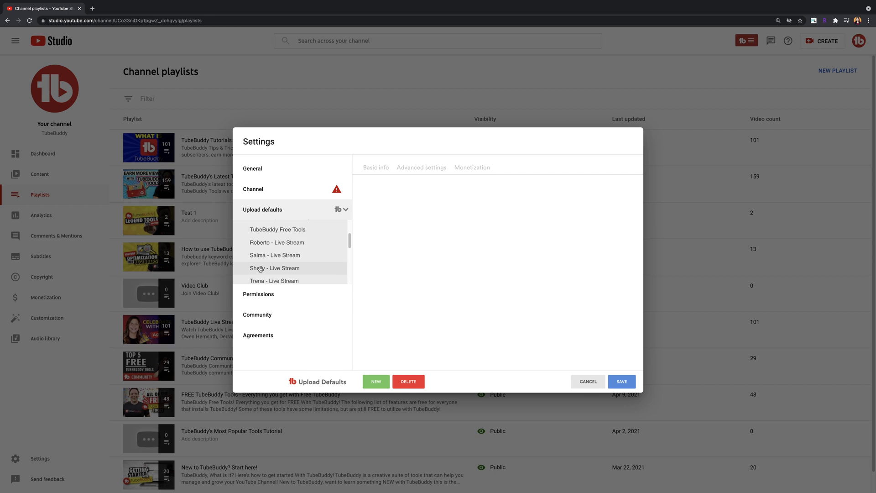
{"action": "scroll", "scroll_direction": "up", "scroll_amount": 3}
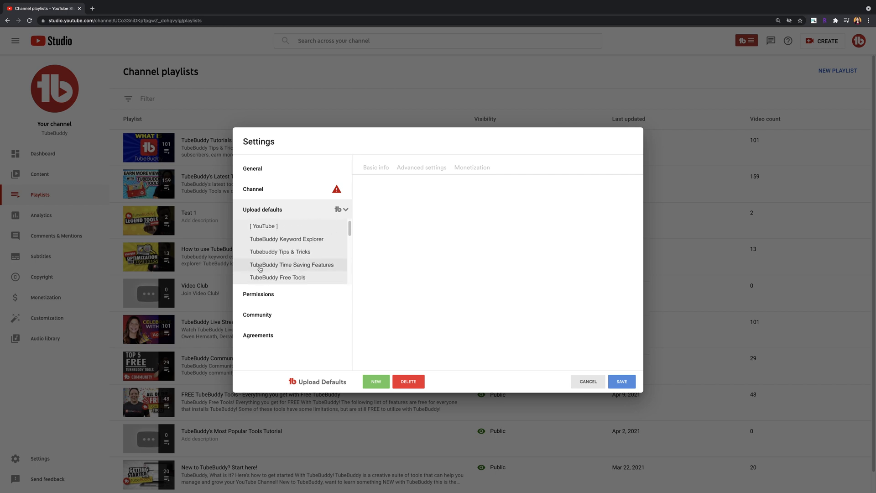
{"action": "mouse_move", "coordinate": [290, 212]}
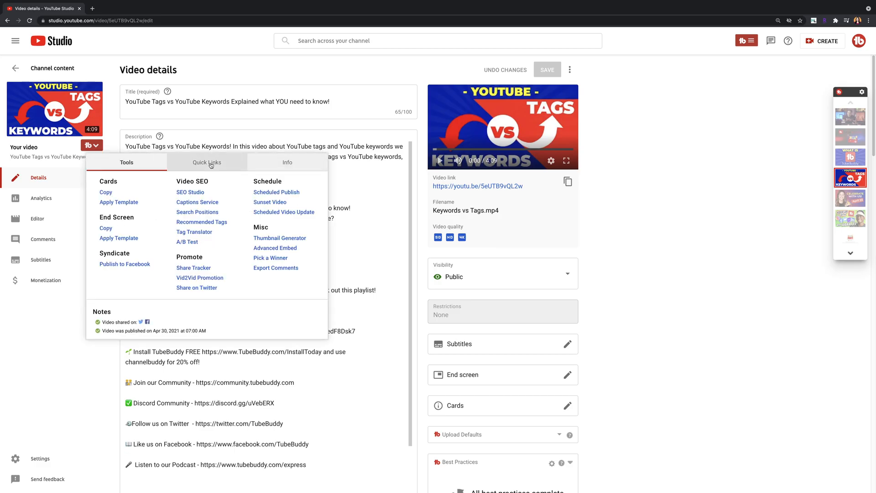
View the video's Quick Links, then bring up the Bulk & Misc Tools menu on channel content
{"action": "left_click", "coordinate": [206, 162]}
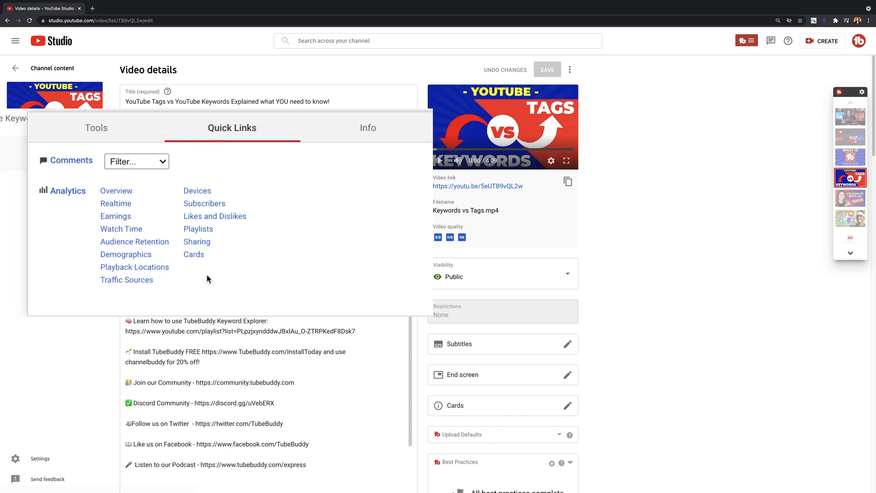
{"action": "left_click", "coordinate": [136, 161]}
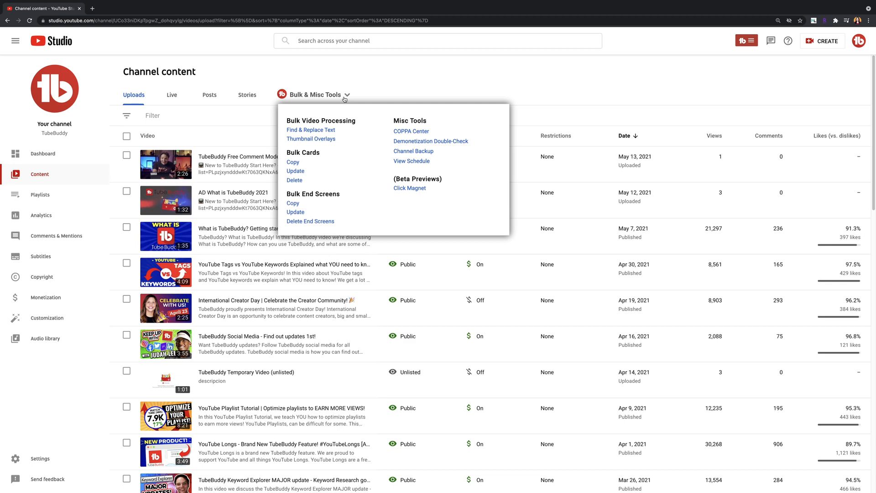
Run a Demonetization Double-Check on recent videos, finding 0 needing review
{"action": "left_click", "coordinate": [430, 140]}
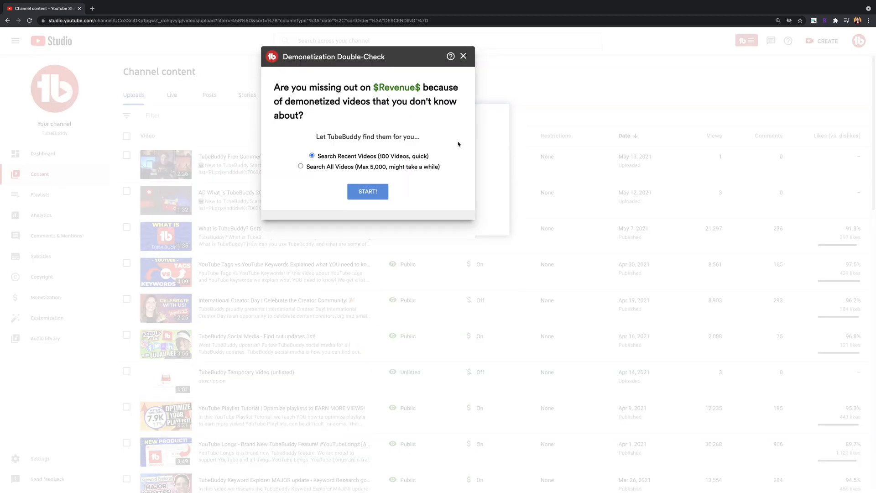
{"action": "mouse_move", "coordinate": [409, 175]}
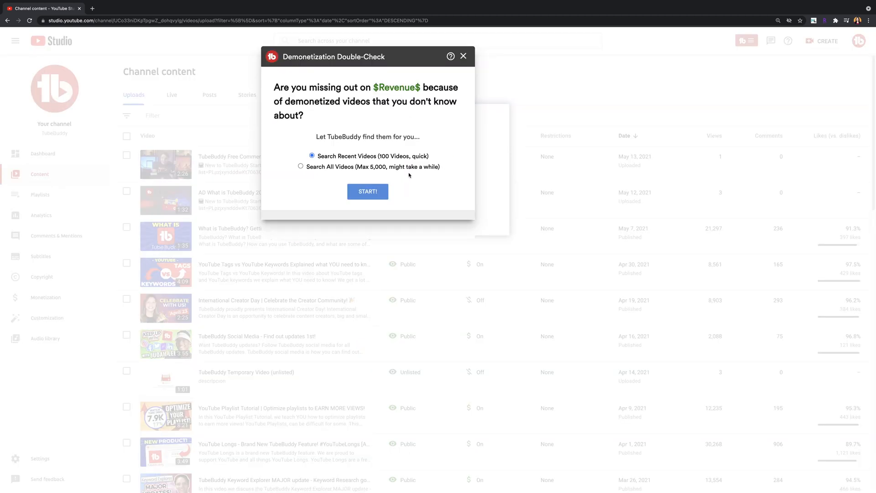
{"action": "left_click", "coordinate": [367, 191]}
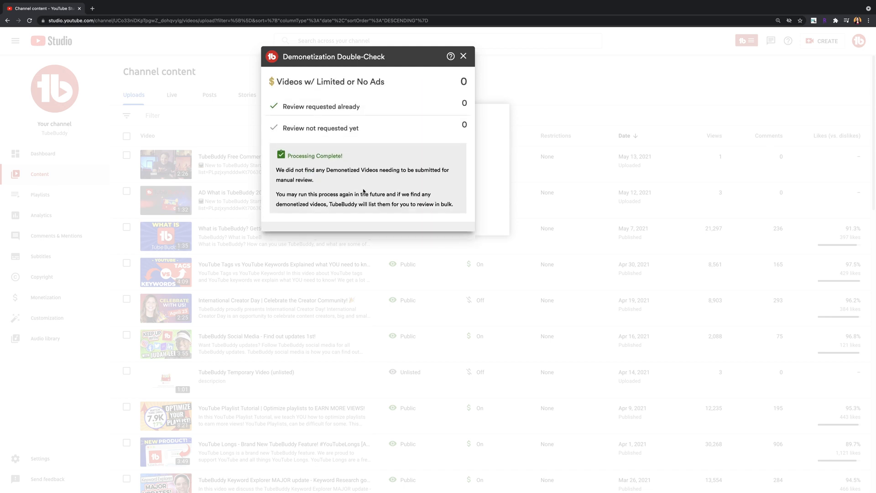
{"action": "mouse_move", "coordinate": [419, 120]}
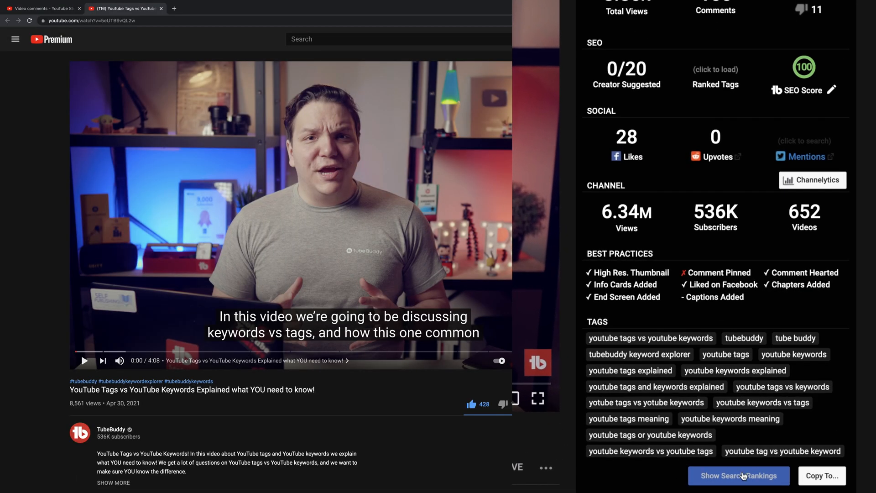
Bring up Copy To... options for the video's 17 tags and browse the saved tag lists
{"action": "left_click", "coordinate": [822, 475]}
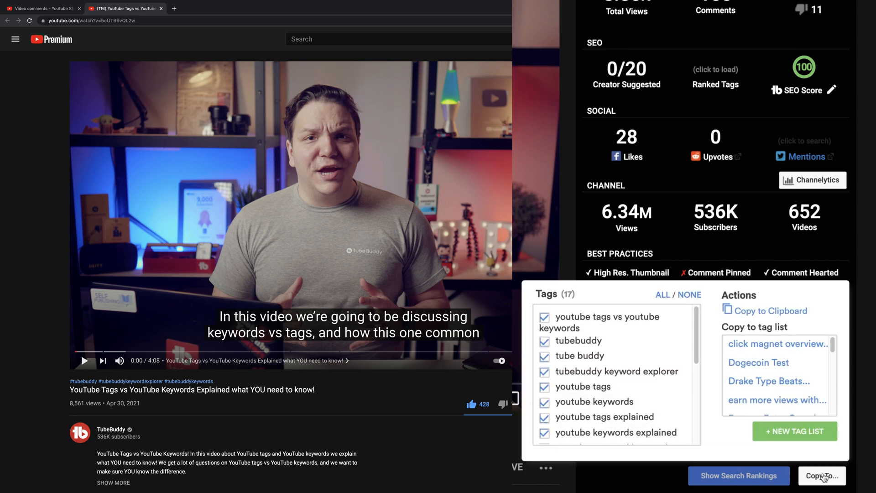
{"action": "mouse_move", "coordinate": [769, 381]}
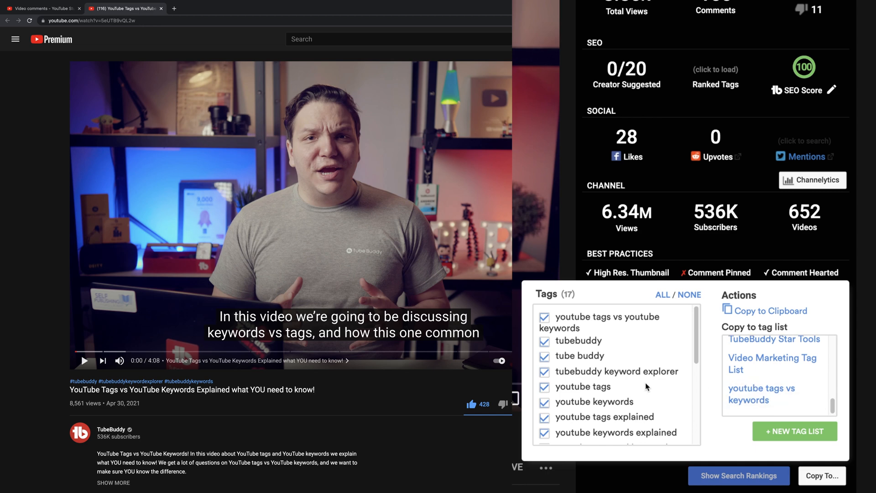
{"action": "scroll", "scroll_direction": "down", "scroll_amount": 3}
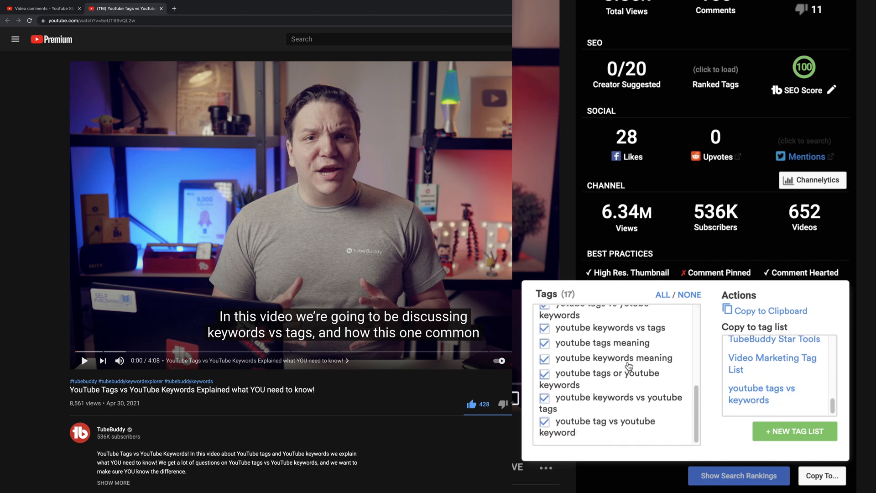
{"action": "left_click", "coordinate": [545, 374]}
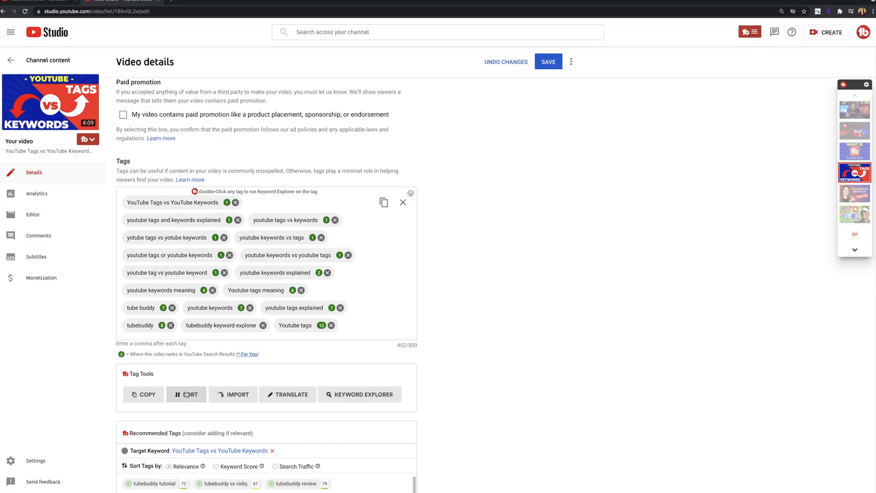
Auto-sort the video's tags by search rank in Tag Sorter and save the video details
{"action": "left_click", "coordinate": [186, 395]}
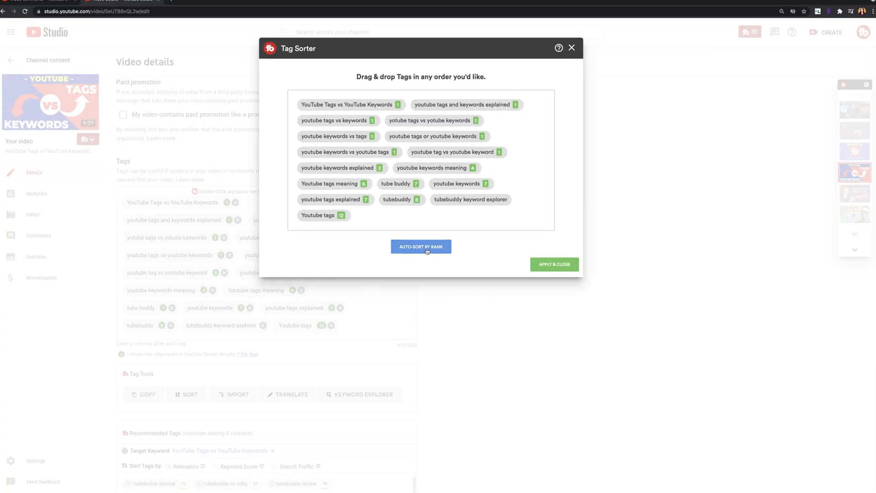
{"action": "left_click", "coordinate": [553, 265]}
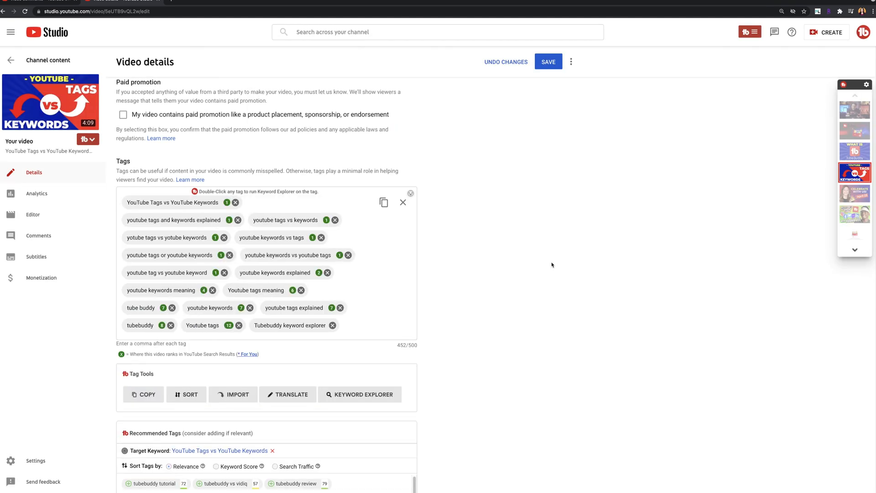
{"action": "left_click", "coordinate": [548, 62]}
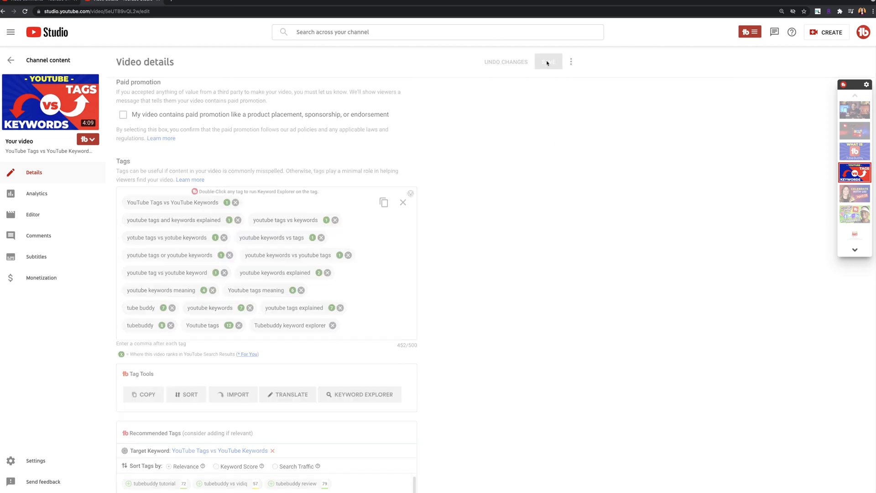
{"action": "left_click", "coordinate": [547, 61]}
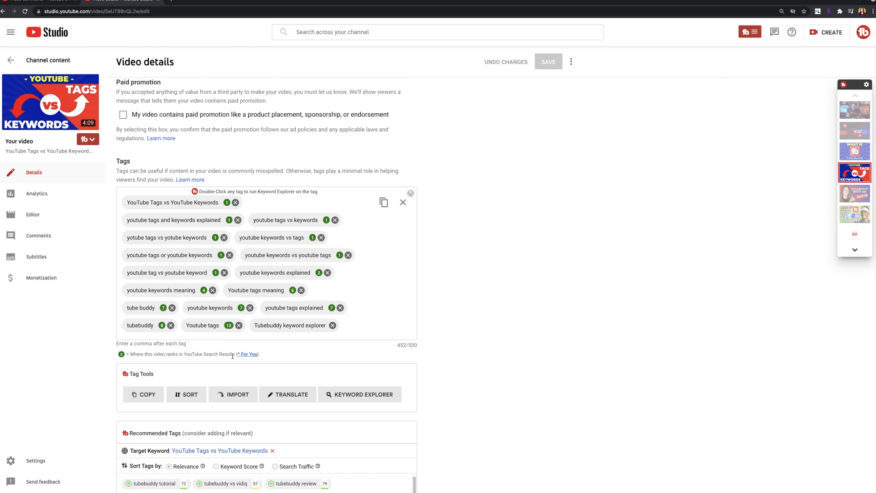
Review the Vid2Vid description promotion message for this video, then close the dialog
{"action": "left_click", "coordinate": [125, 163]}
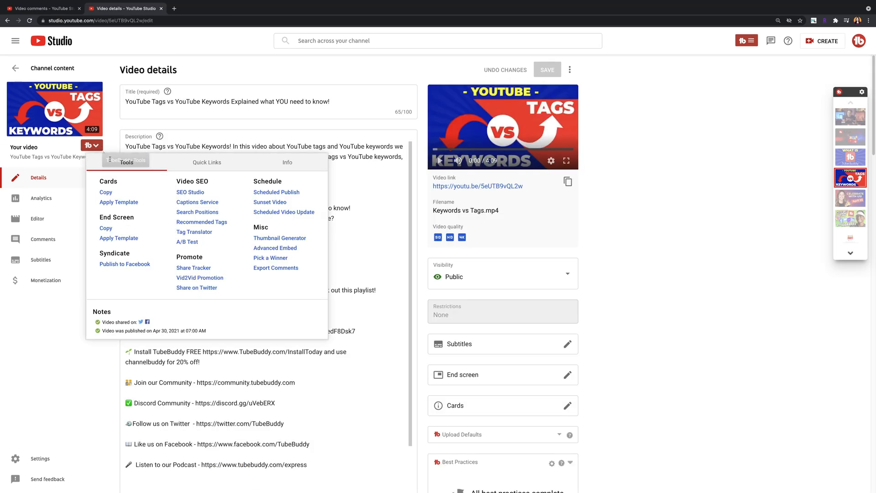
{"action": "left_click", "coordinate": [200, 277]}
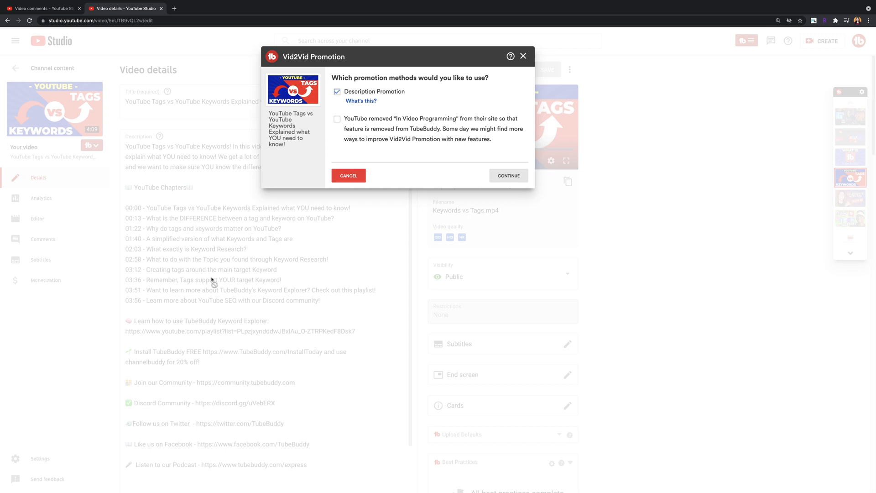
{"action": "left_click", "coordinate": [507, 176]}
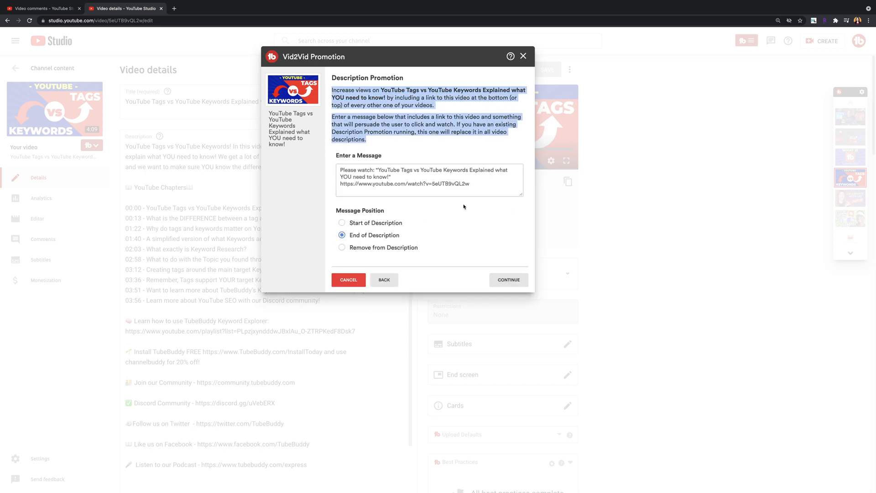
{"action": "left_click", "coordinate": [429, 180]}
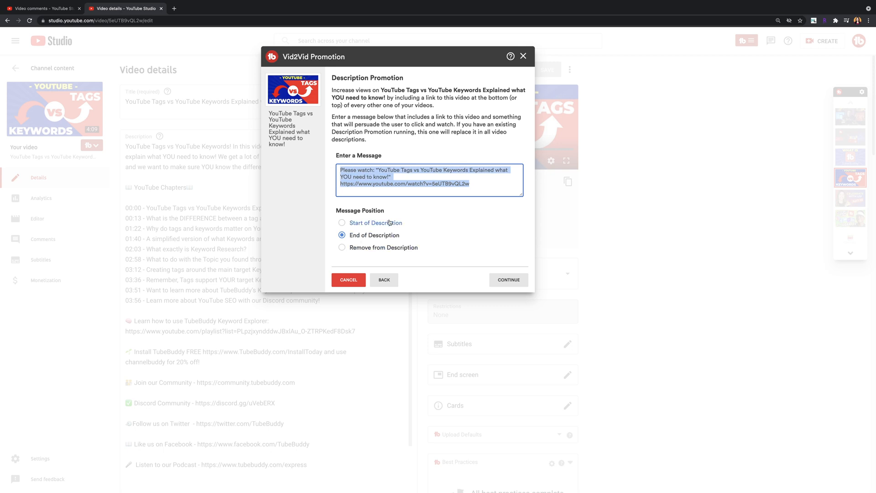
{"action": "left_click", "coordinate": [341, 222]}
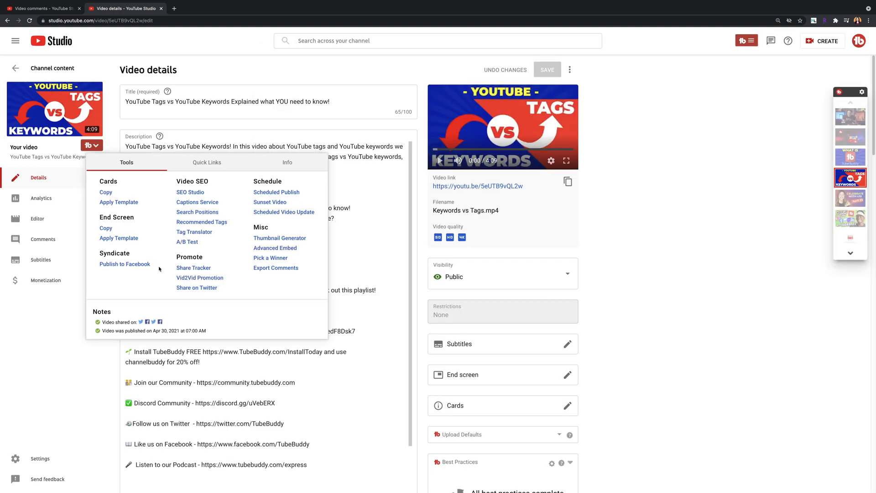
Review the Share Tracker showing Facebook and Twitter shares, then start a Blogger share
{"action": "left_click", "coordinate": [194, 268]}
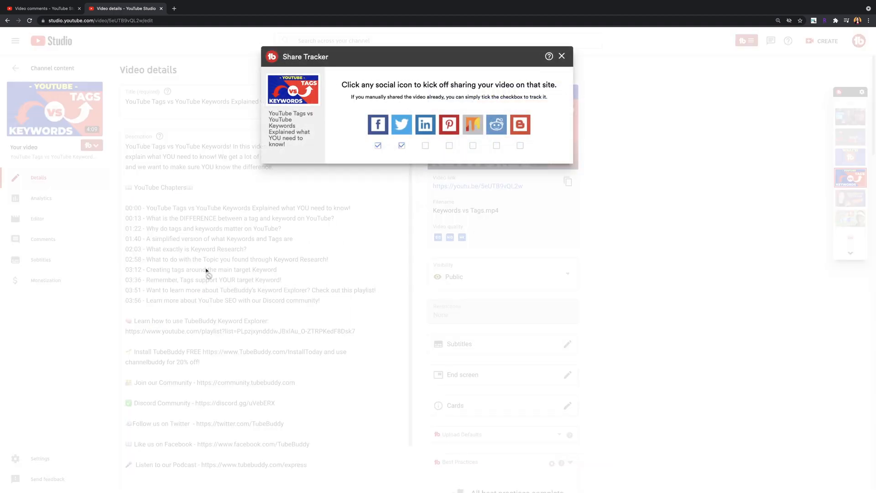
{"action": "mouse_move", "coordinate": [425, 124]}
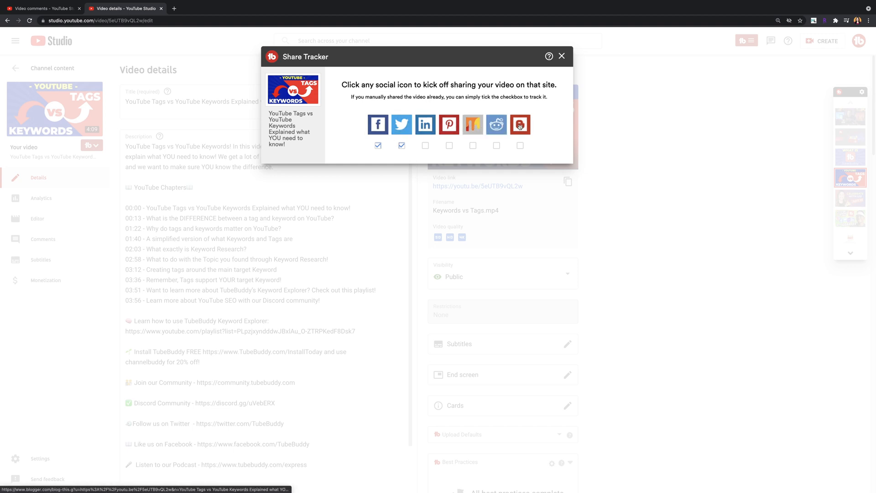
{"action": "left_click", "coordinate": [449, 145]}
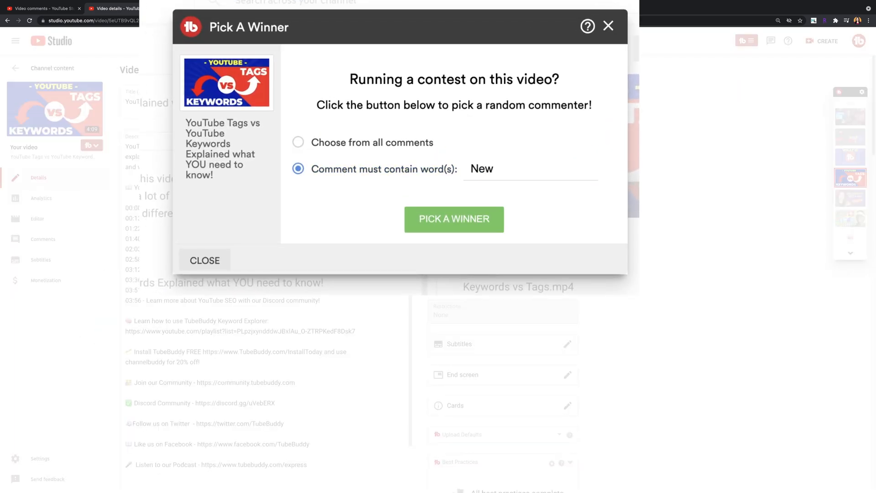
Require the word 'awesome' in comments and draw a random winning commenter
{"action": "left_click", "coordinate": [454, 219]}
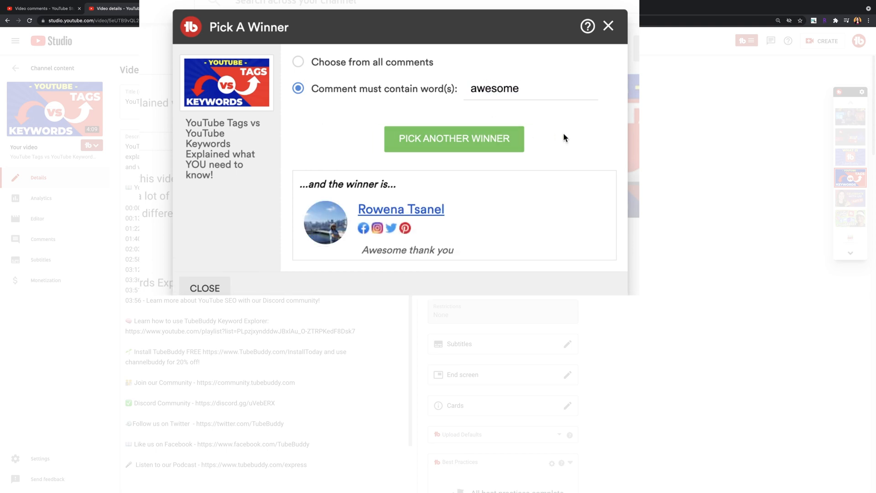
{"action": "left_click", "coordinate": [40, 259]}
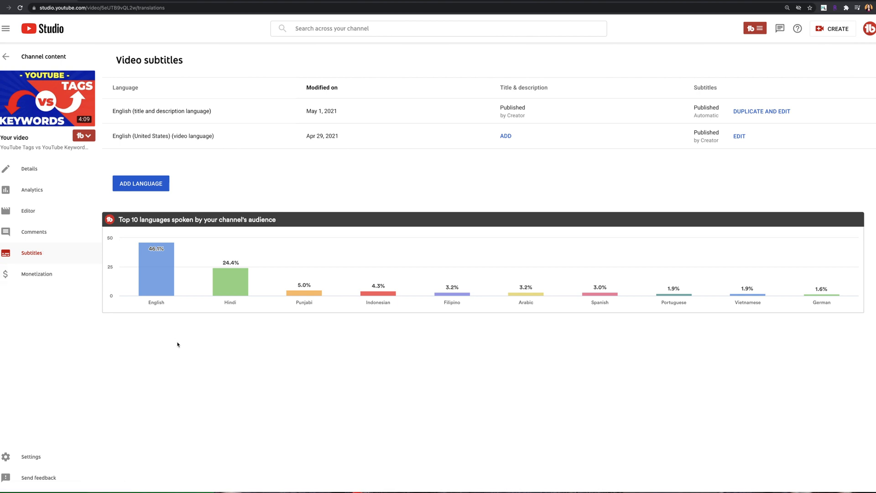
{"action": "mouse_move", "coordinate": [629, 325]}
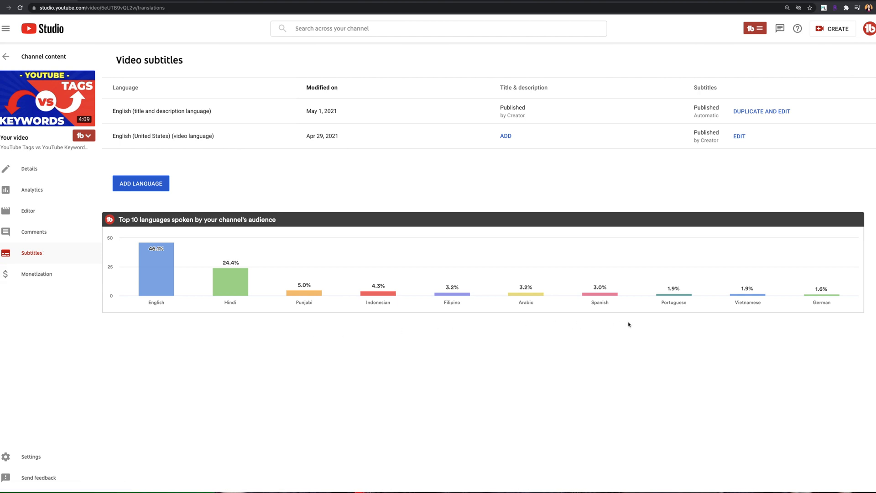
{"action": "mouse_move", "coordinate": [822, 290]}
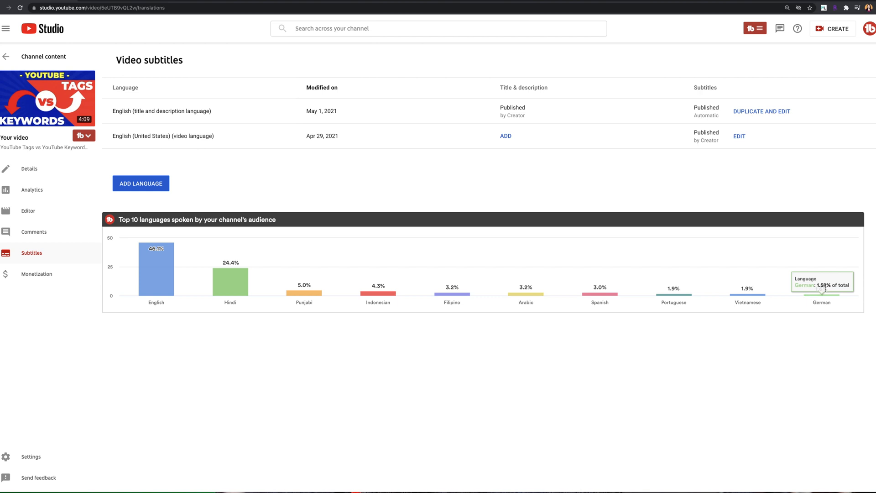
{"action": "mouse_move", "coordinate": [525, 342]}
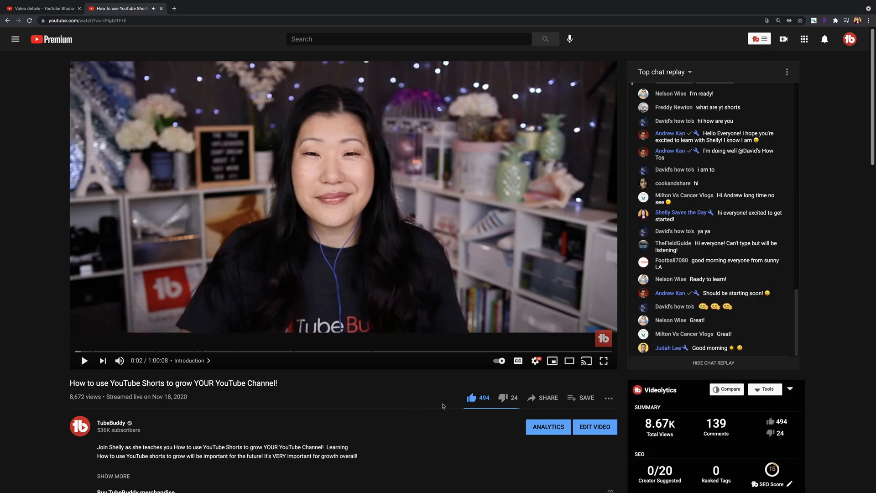
View the Word Cloud of the video's comments, then go to a channel page with the Channelytics panel
{"action": "scroll", "scroll_direction": "down", "scroll_amount": 3}
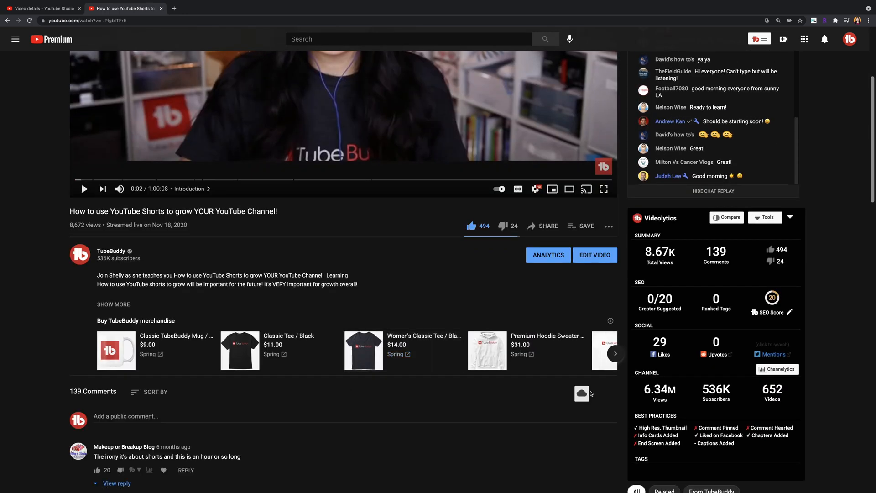
{"action": "left_click", "coordinate": [582, 393]}
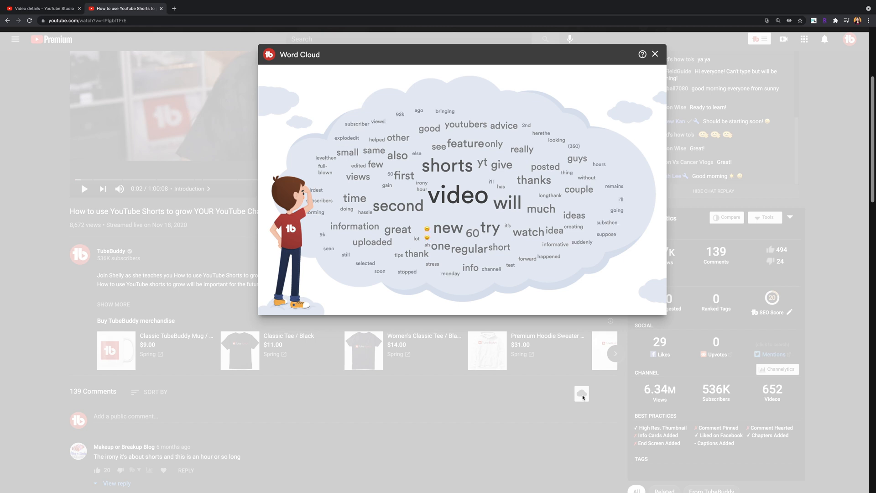
{"action": "mouse_move", "coordinate": [633, 87]}
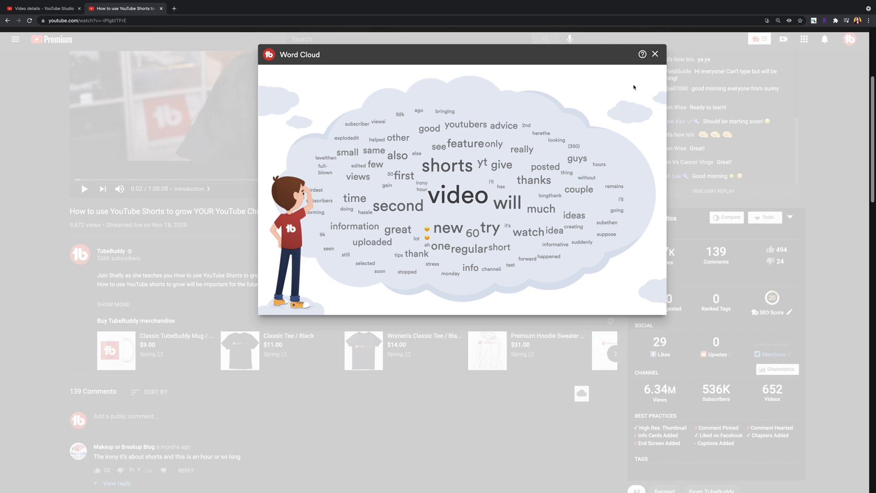
{"action": "left_click", "coordinate": [655, 53]}
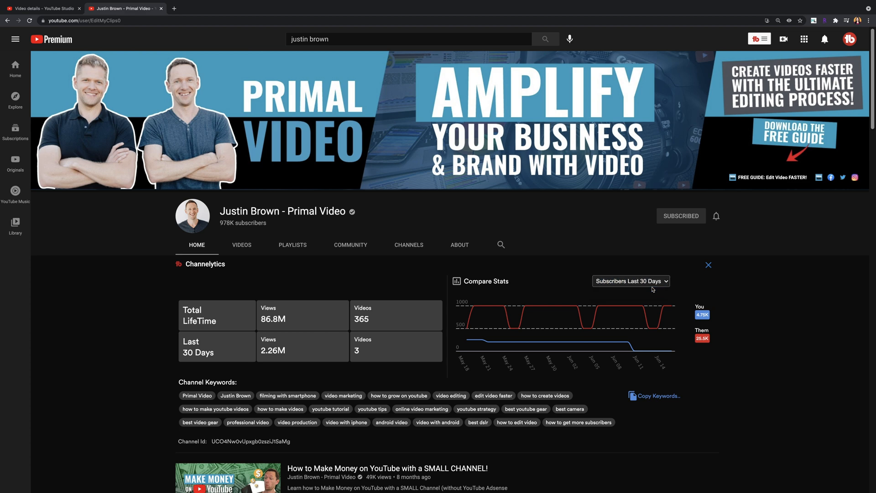
{"action": "left_click", "coordinate": [631, 280]}
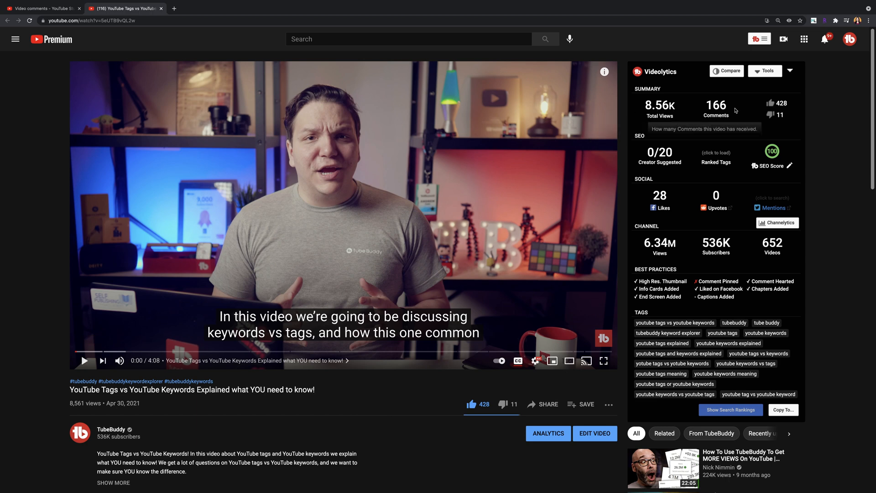
{"action": "mouse_move", "coordinate": [813, 162]}
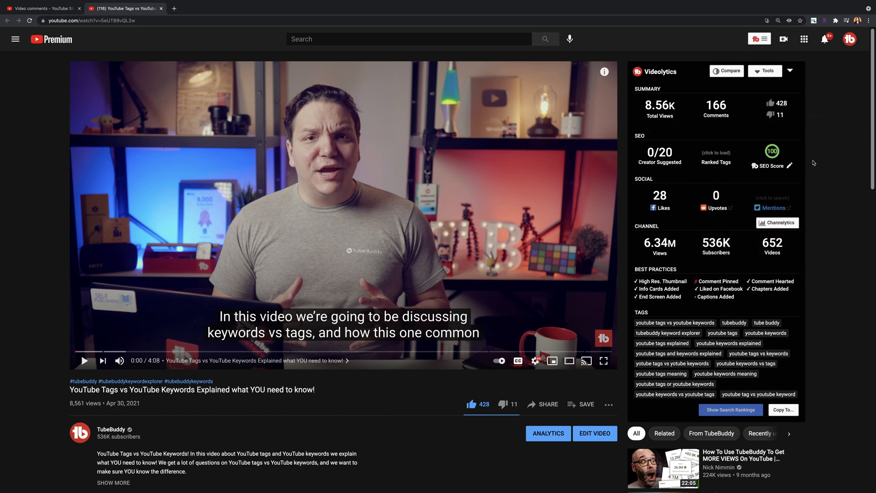
Show Search Rankings beside each tag of the Tags vs Keywords video in Videolytics
{"action": "scroll", "scroll_direction": "down", "scroll_amount": 3}
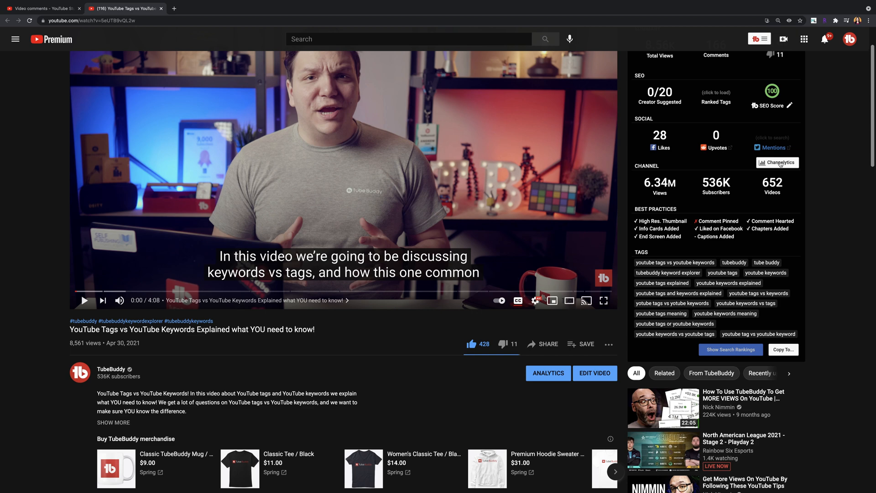
{"action": "left_click", "coordinate": [730, 349]}
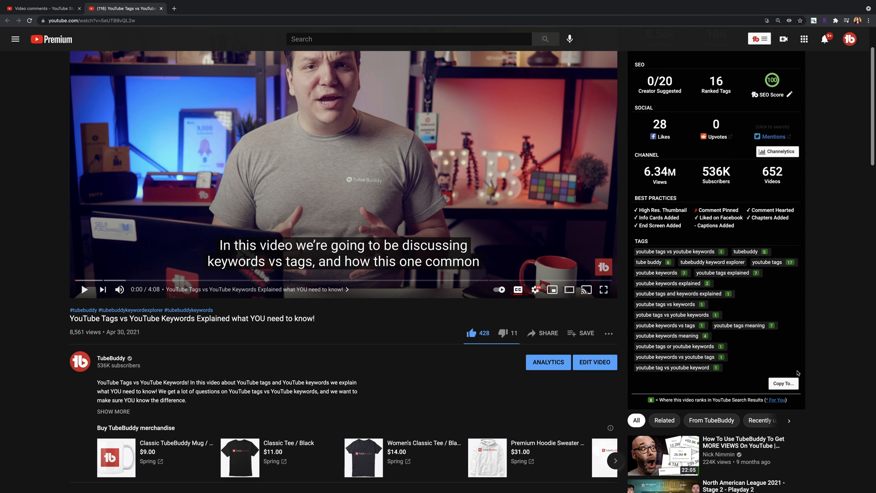
{"action": "mouse_move", "coordinate": [595, 363]}
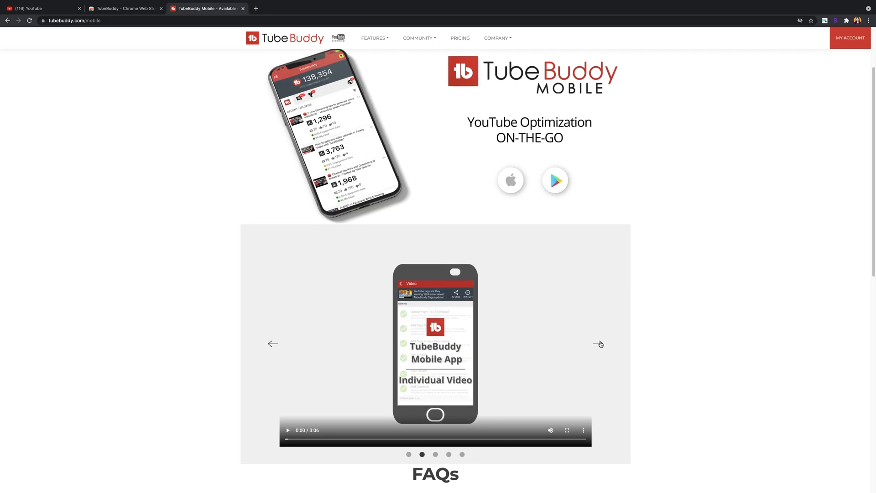
Step through the mobile app demo videos and scroll down to the FAQs
{"action": "left_click", "coordinate": [598, 344]}
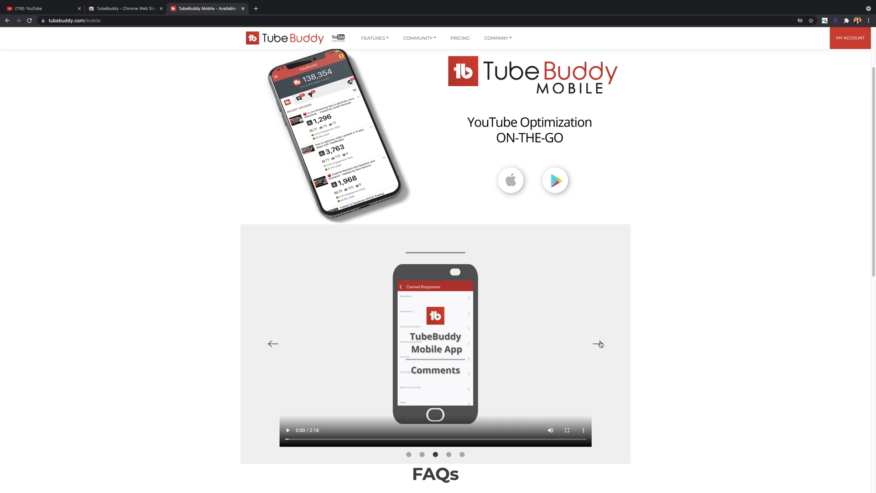
{"action": "left_click", "coordinate": [599, 344]}
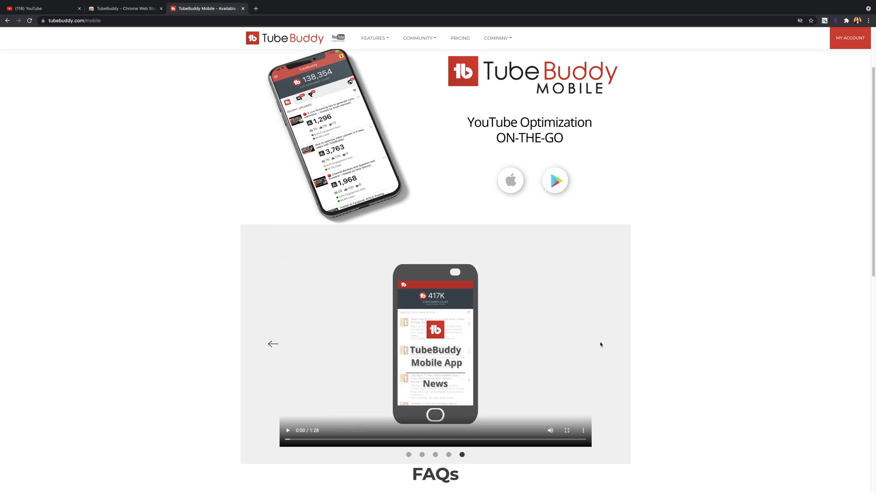
{"action": "scroll", "scroll_direction": "down", "scroll_amount": 3}
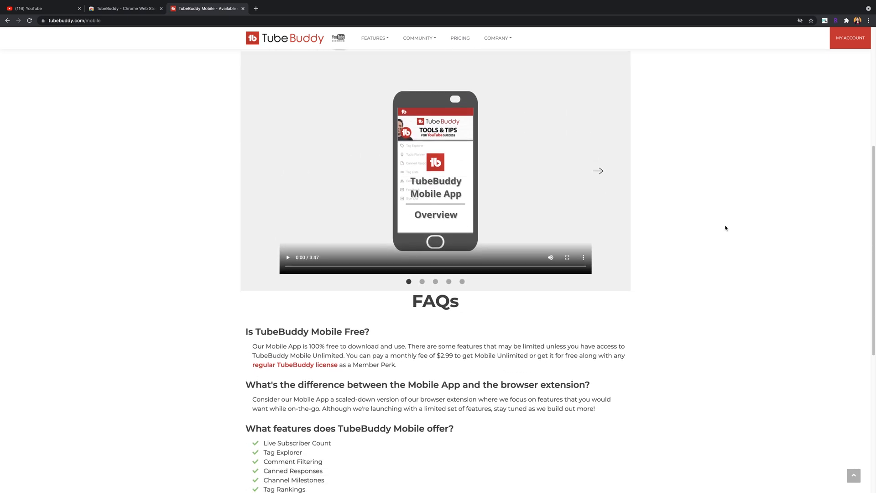
{"action": "scroll", "scroll_direction": "down", "scroll_amount": 3}
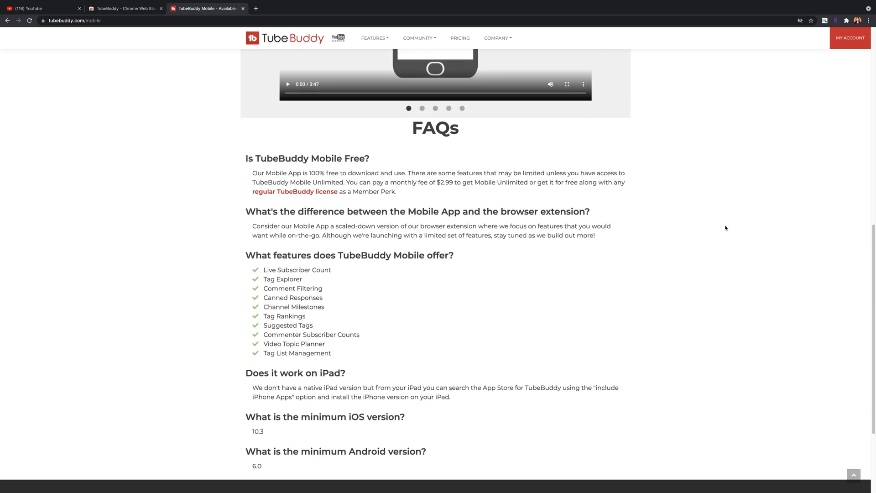
{"action": "scroll", "scroll_direction": "down", "scroll_amount": 3}
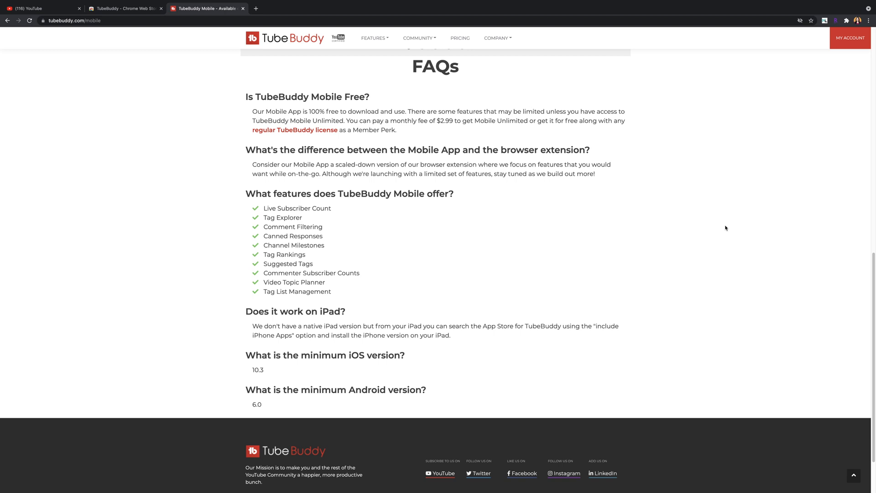
Return to the top of the mobile page and switch over to TubeBuddy's Facebook page
{"action": "scroll", "scroll_direction": "up", "scroll_amount": 3}
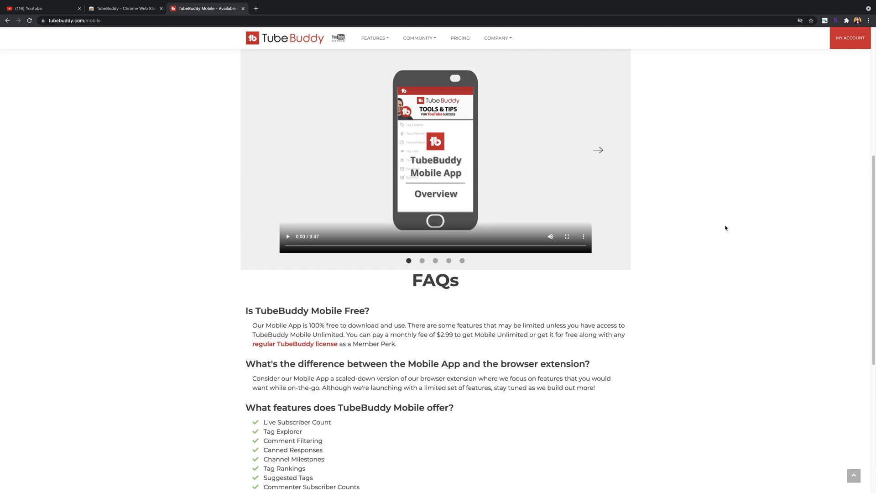
{"action": "scroll", "scroll_direction": "up", "scroll_amount": 3}
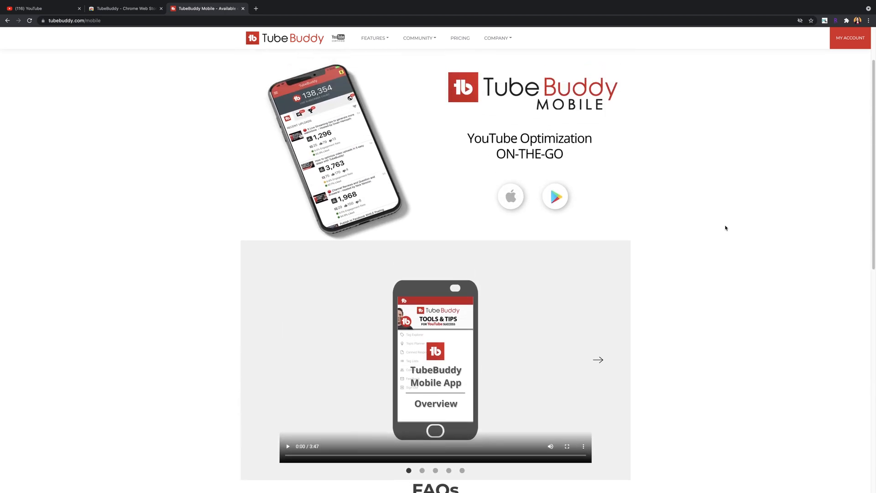
{"action": "left_click", "coordinate": [42, 9]}
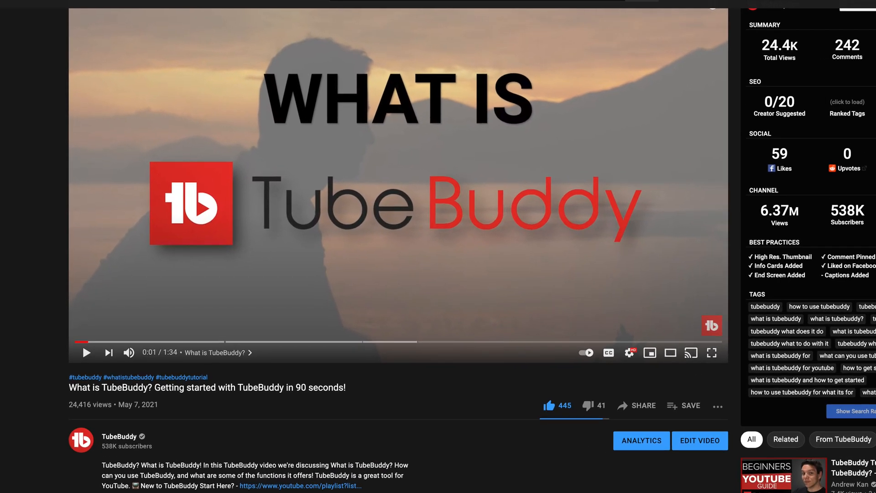
{"action": "left_click", "coordinate": [207, 8]}
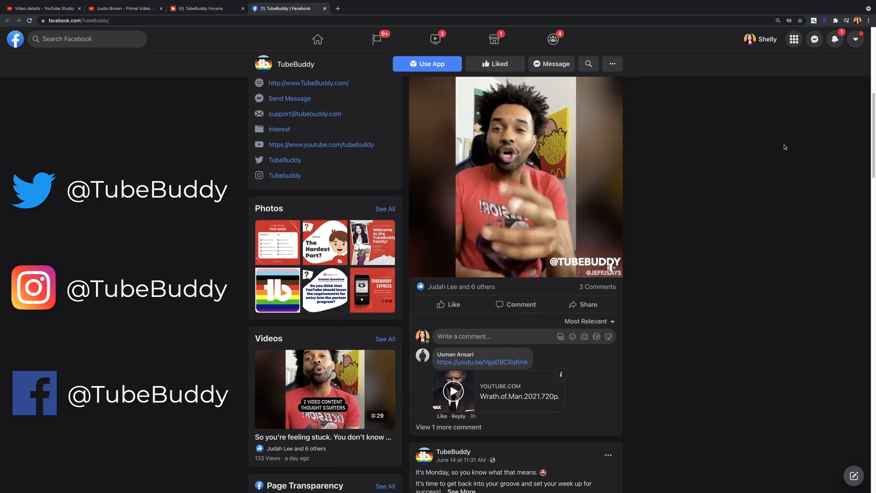
Scroll the TubeBuddy Facebook feed to its recent posts and page transparency details
{"action": "scroll", "scroll_direction": "down", "scroll_amount": 3}
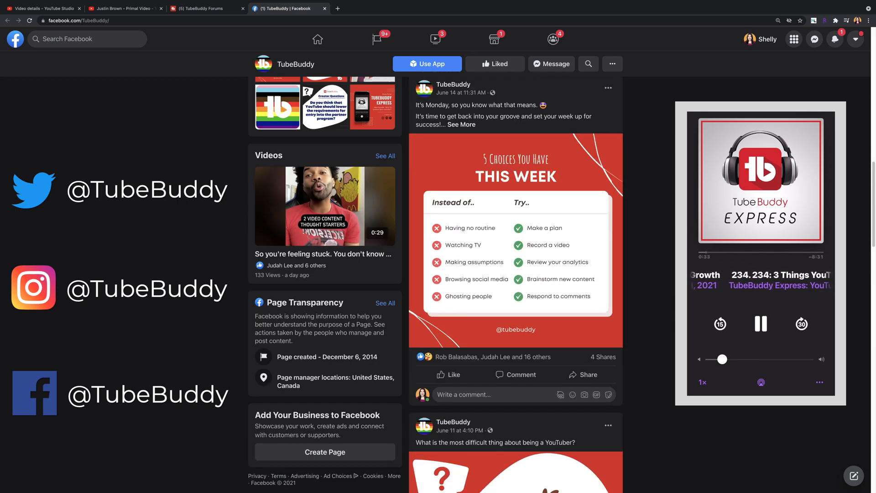